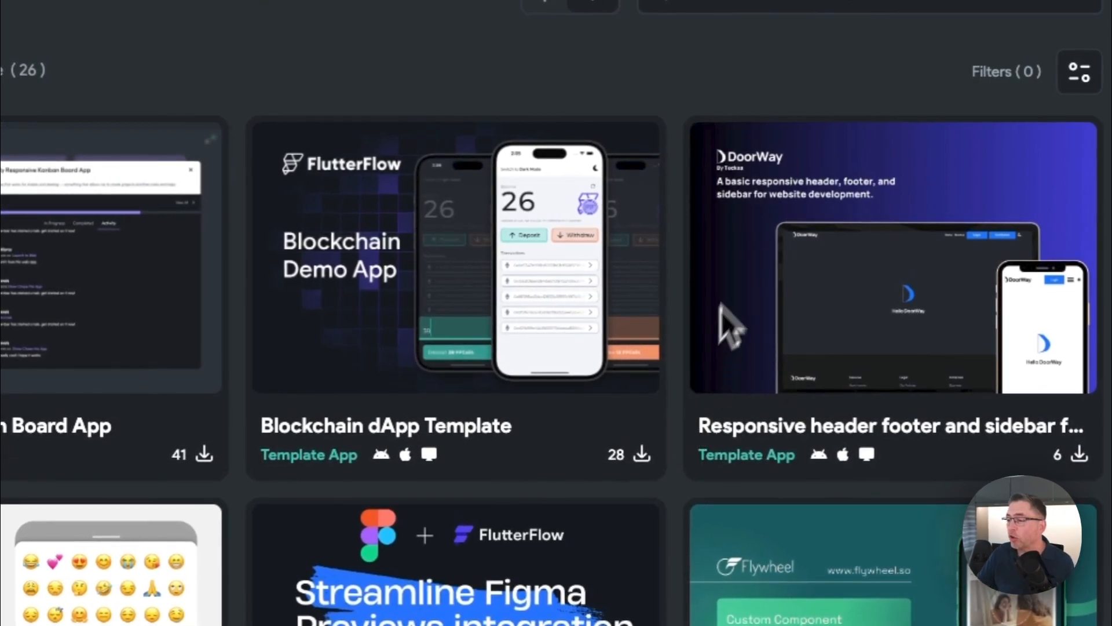
{"action": "mouse_move", "coordinate": [802, 277]}
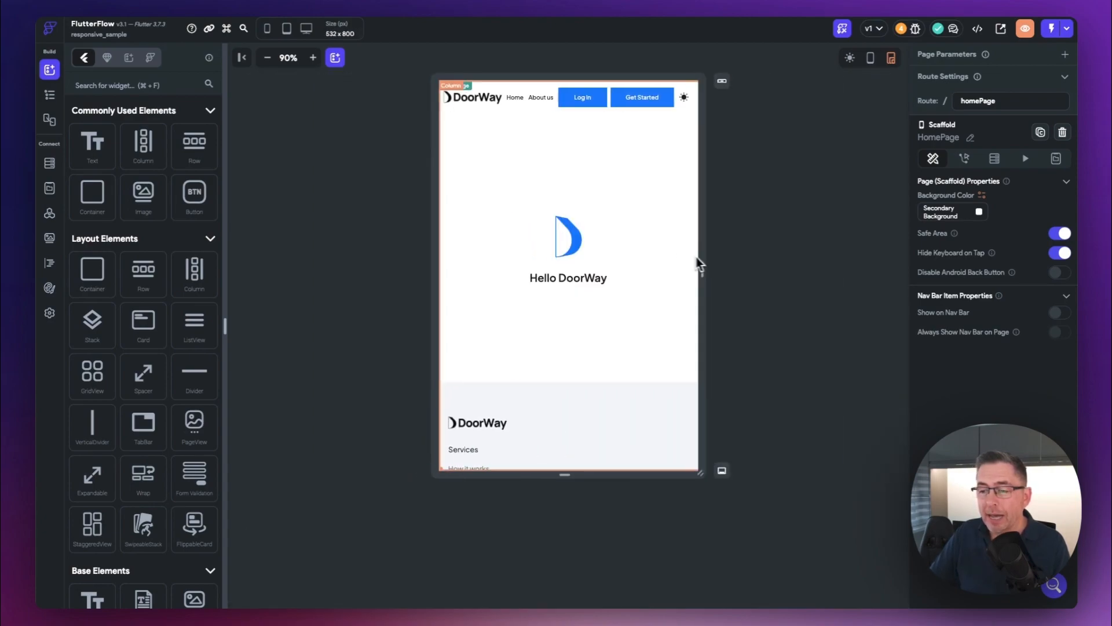
Nudge the canvas to view the DoorWay home page with header, logo and footer
{"action": "left_click_drag", "start_coordinate": [701, 266], "coordinate": [764, 254]}
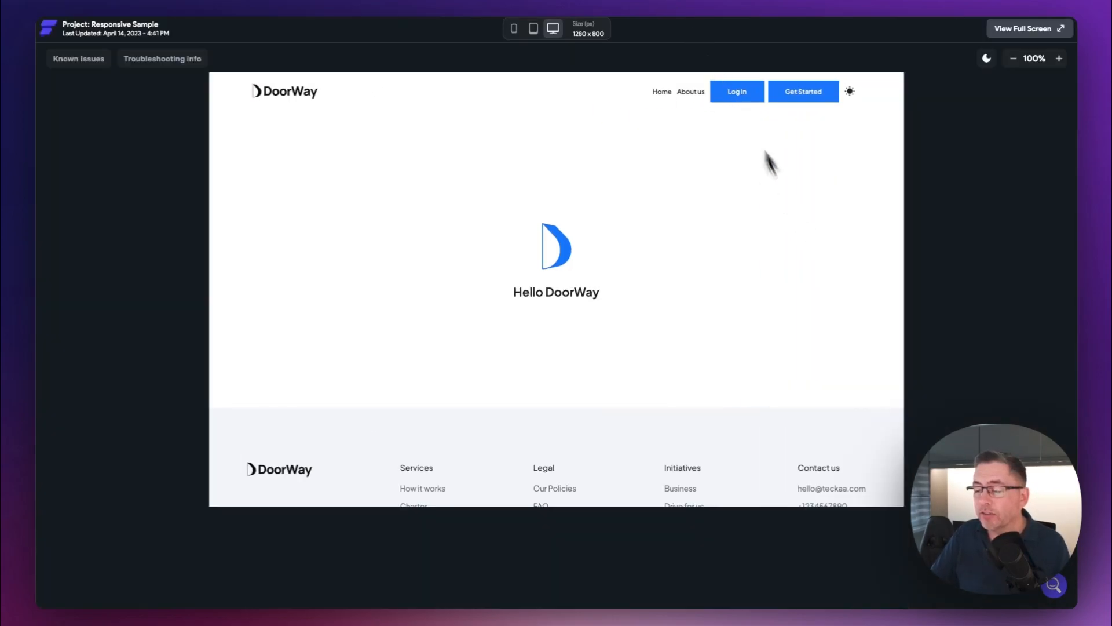
{"action": "mouse_move", "coordinate": [484, 164]}
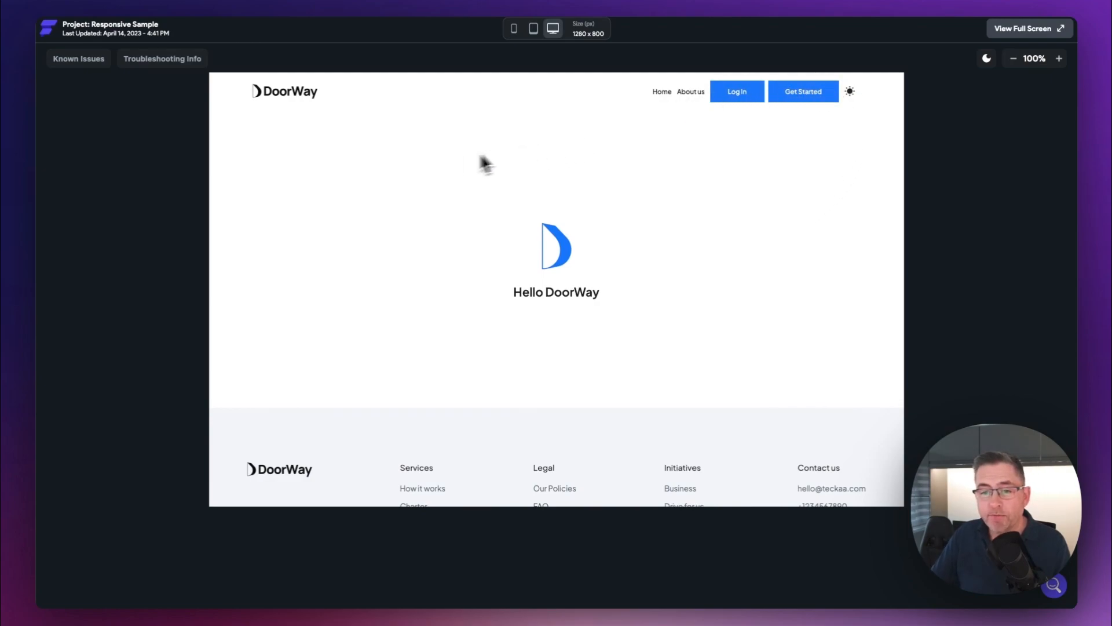
{"action": "mouse_move", "coordinate": [444, 170]}
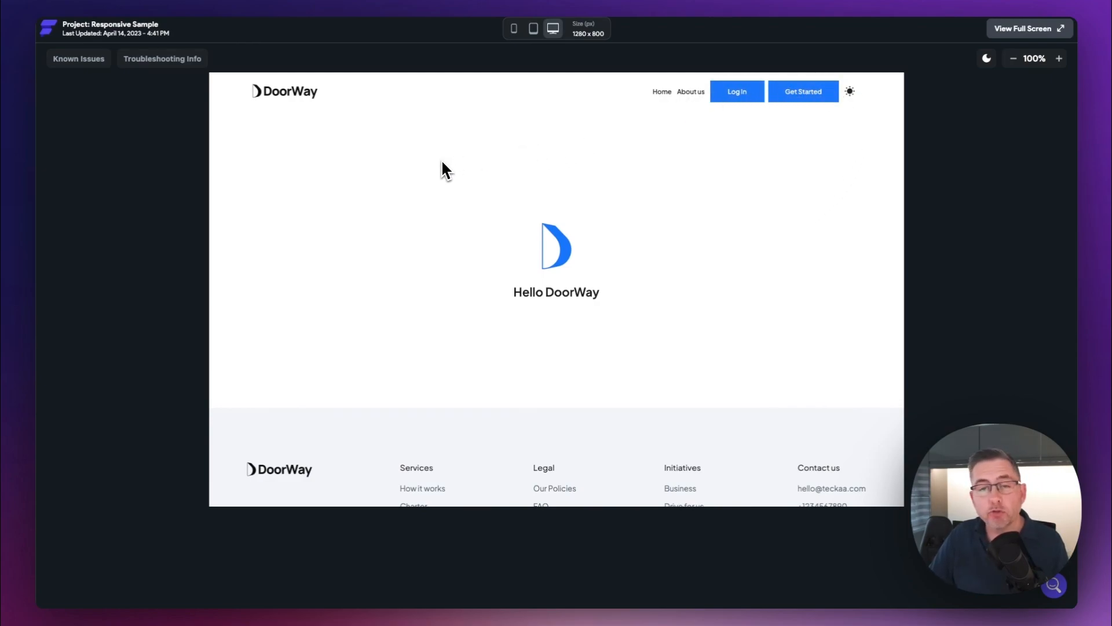
{"action": "mouse_move", "coordinate": [778, 152]}
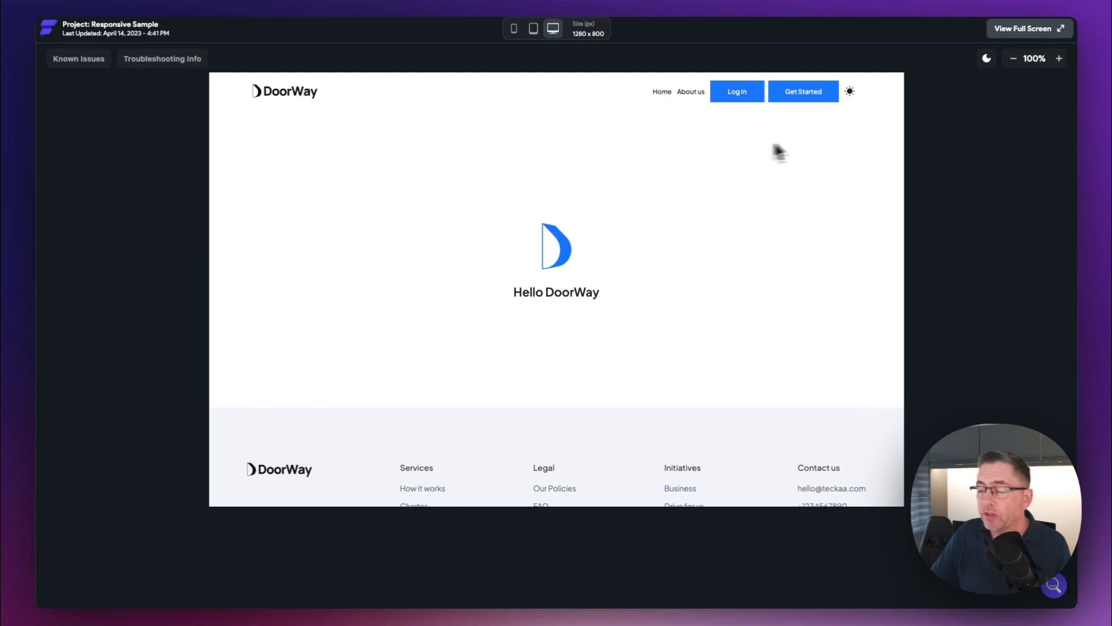
Toggle the running DoorWay site between dark and light mode, then view it at phone width
{"action": "left_click", "coordinate": [849, 90]}
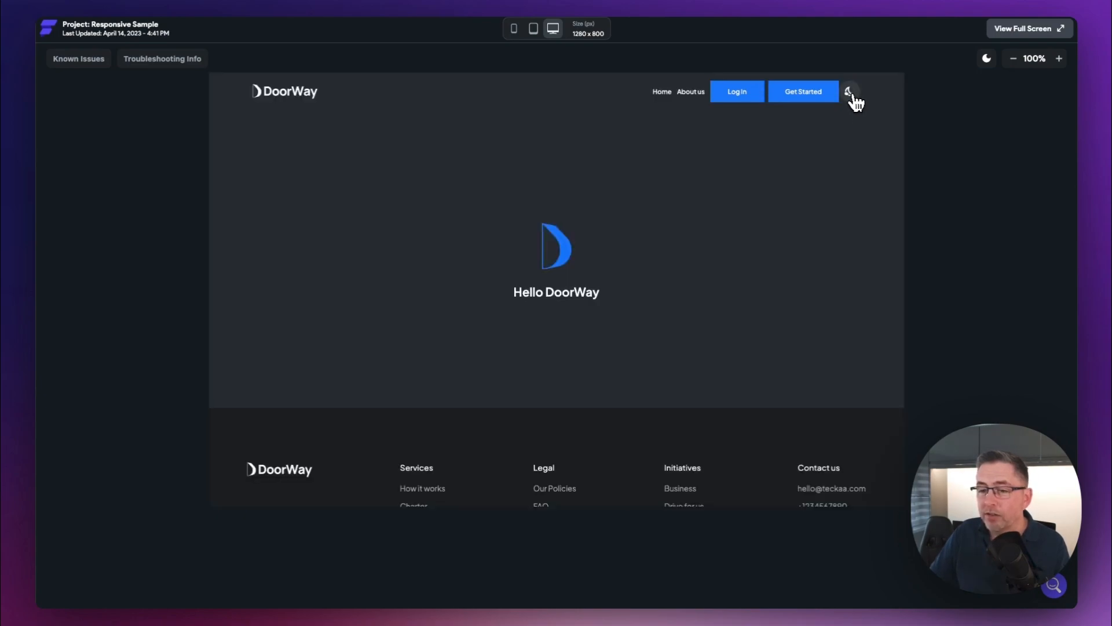
{"action": "left_click", "coordinate": [851, 90]}
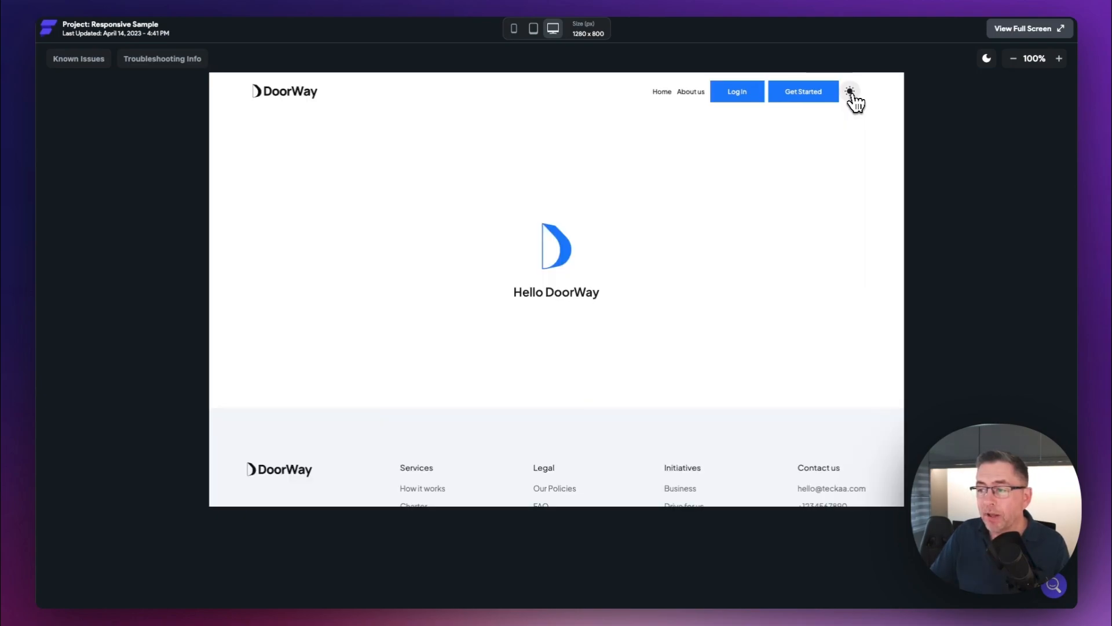
{"action": "left_click", "coordinate": [850, 91]}
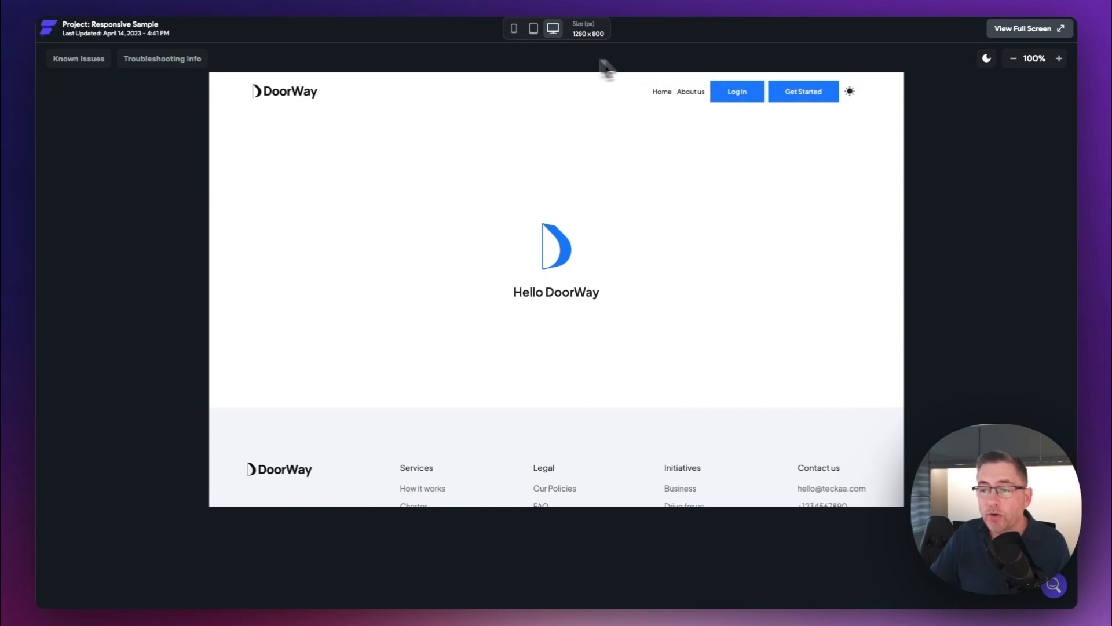
{"action": "left_click", "coordinate": [533, 28]}
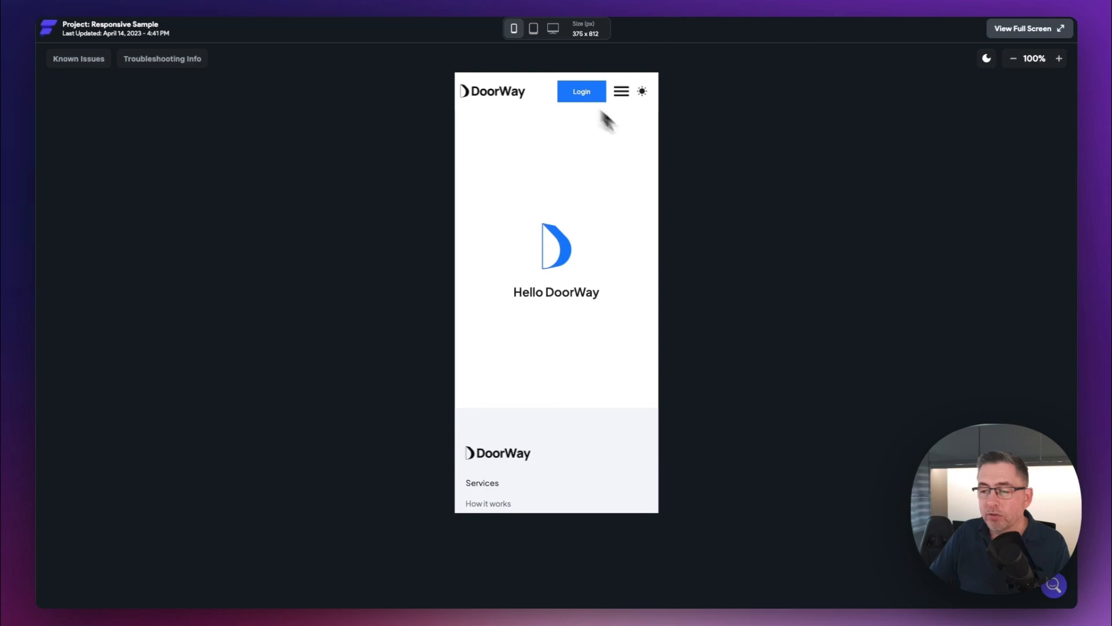
{"action": "left_click", "coordinate": [620, 91]}
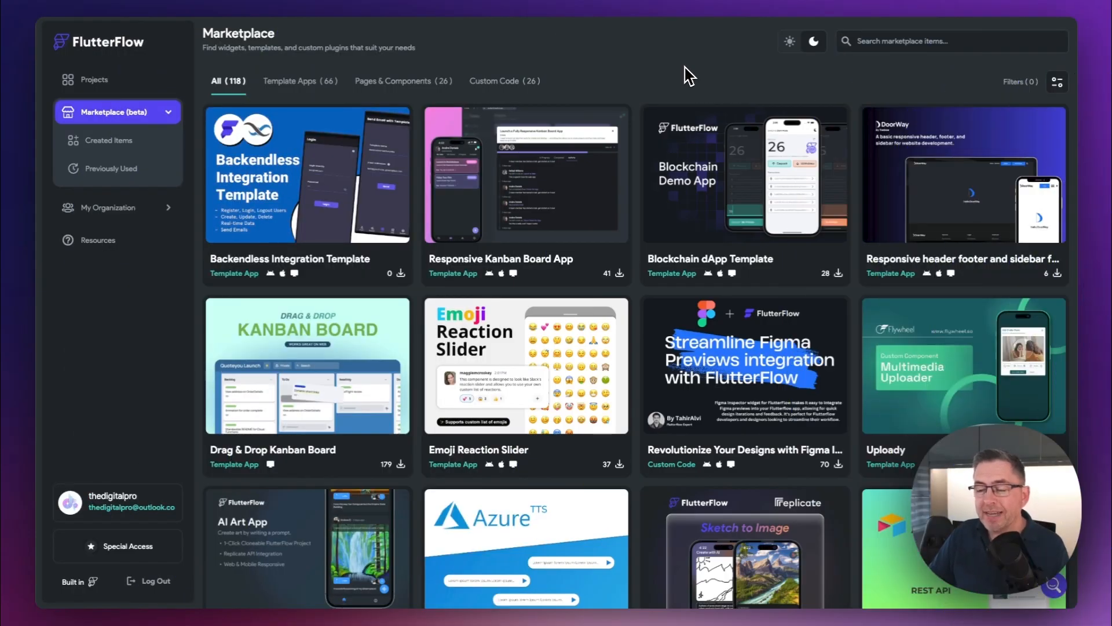
View the Responsive Kanban Board App template details and run it live
{"action": "left_click", "coordinate": [525, 174]}
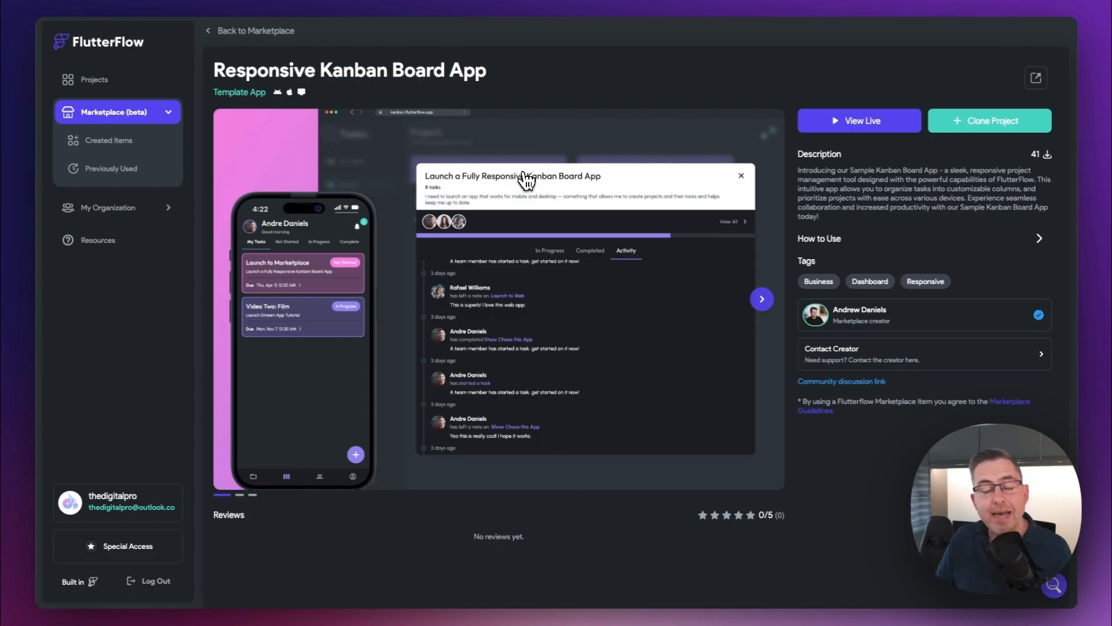
{"action": "left_click", "coordinate": [858, 121]}
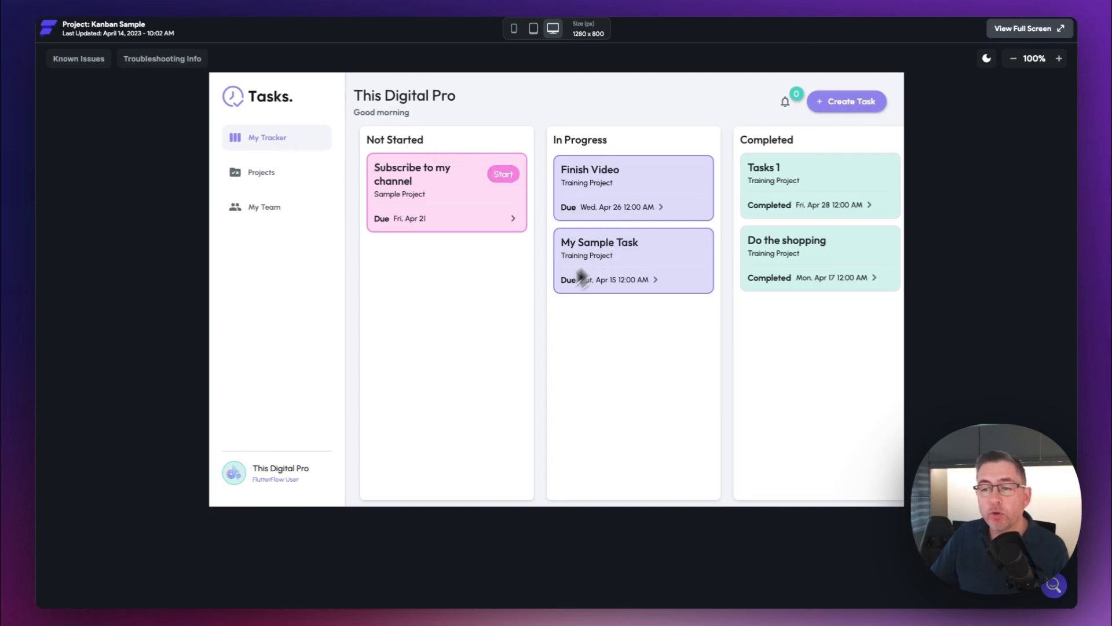
{"action": "mouse_move", "coordinate": [532, 318]}
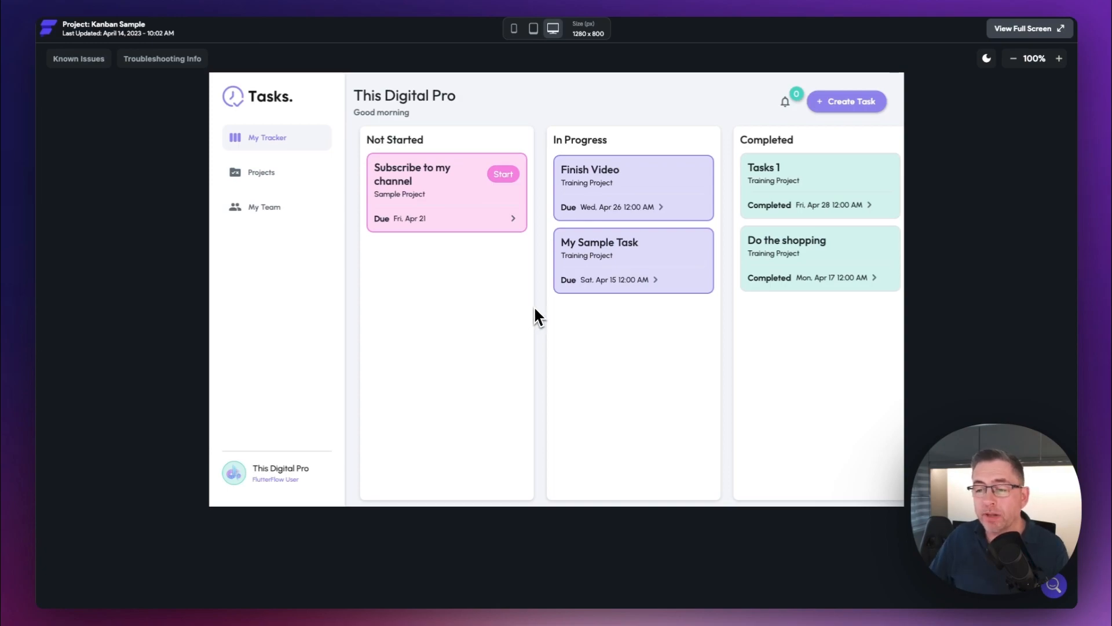
{"action": "mouse_move", "coordinate": [795, 219]}
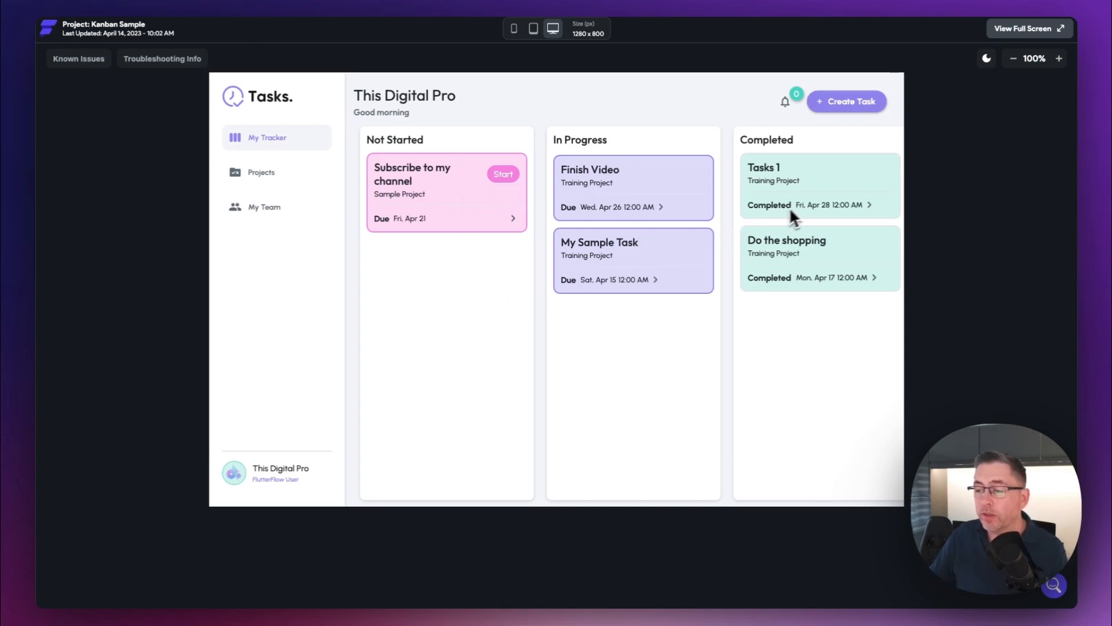
{"action": "mouse_move", "coordinate": [648, 276]}
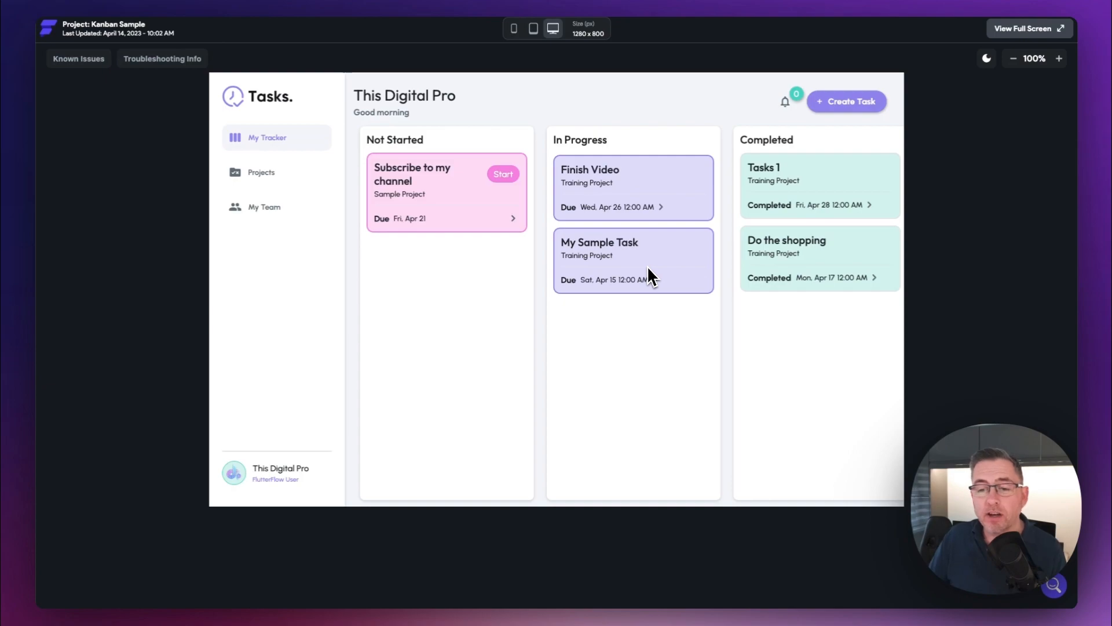
Move 'Subscribe to my channel' from Not Started through In Progress to Completed via Begin Task and Mark as Complete
{"action": "left_click", "coordinate": [261, 171]}
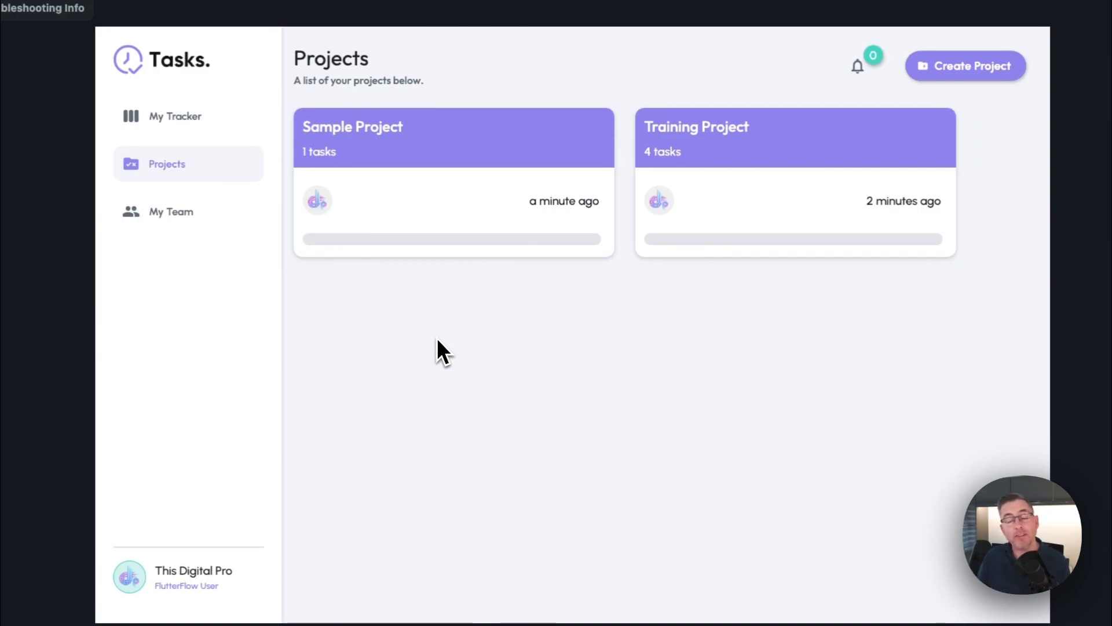
{"action": "mouse_move", "coordinate": [183, 126]}
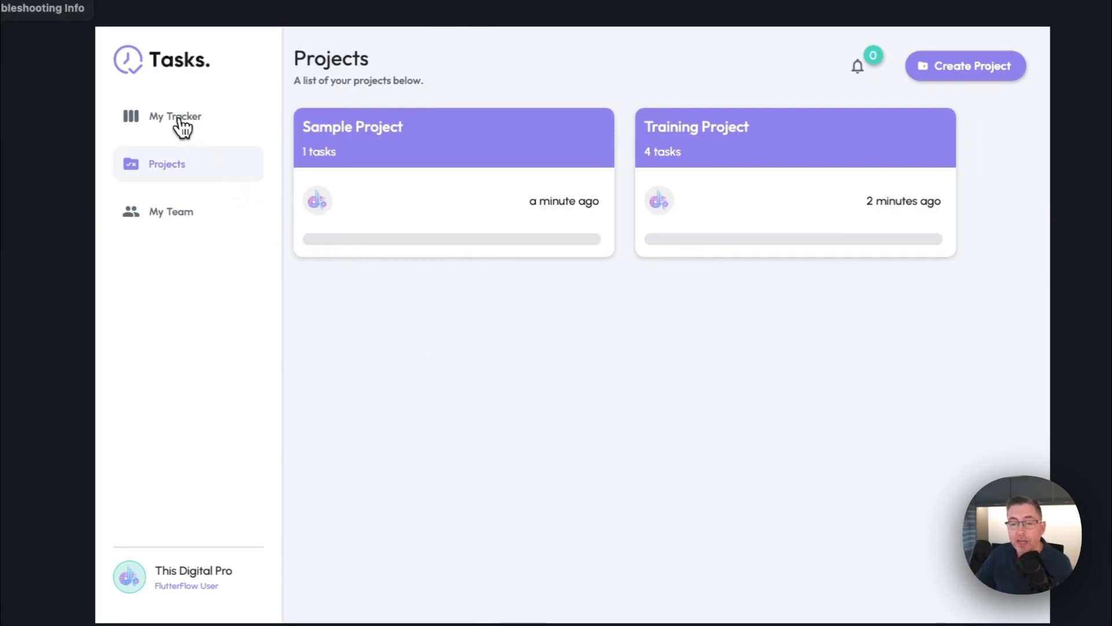
{"action": "left_click", "coordinate": [174, 116]}
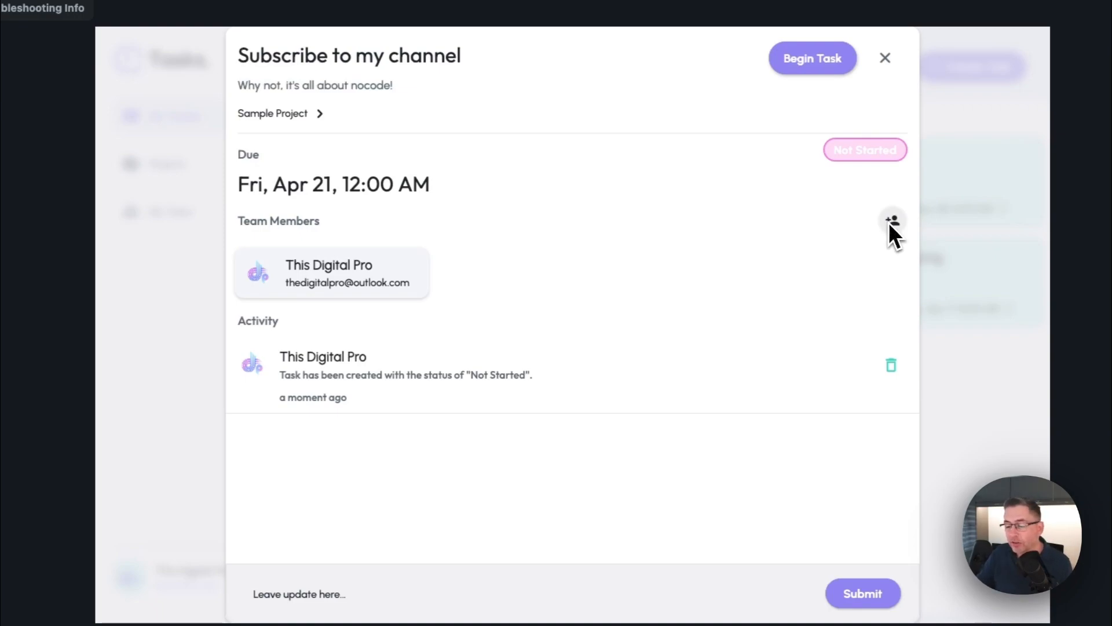
{"action": "left_click", "coordinate": [811, 58]}
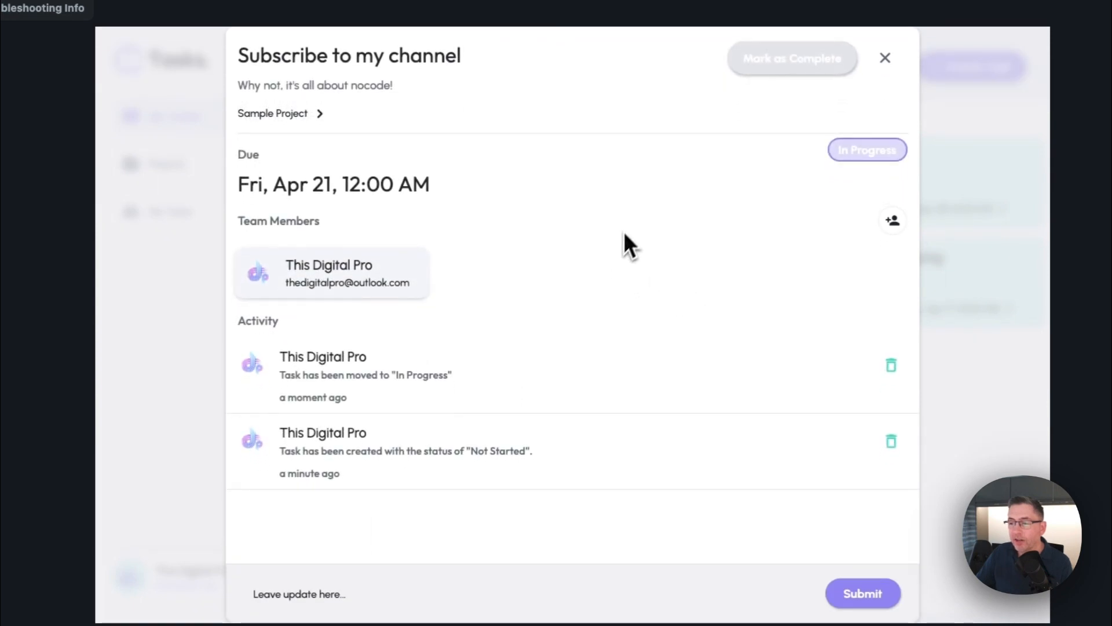
{"action": "left_click", "coordinate": [792, 58]}
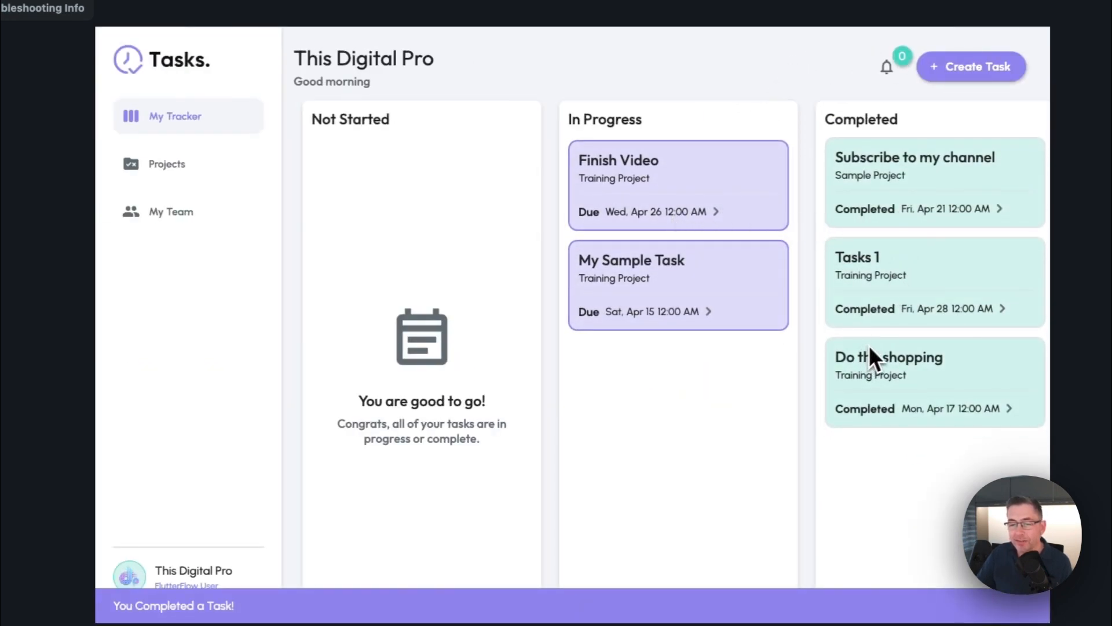
Review Sample Project's Activity log showing the completed task, then return to the Projects list
{"action": "left_click", "coordinate": [167, 163]}
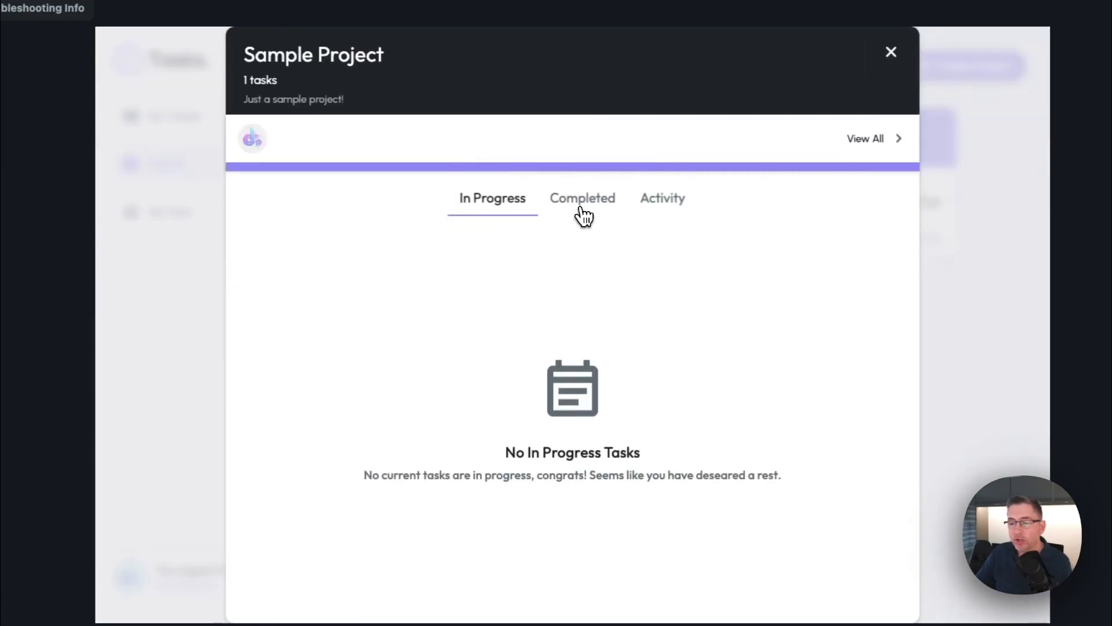
{"action": "left_click", "coordinate": [661, 199]}
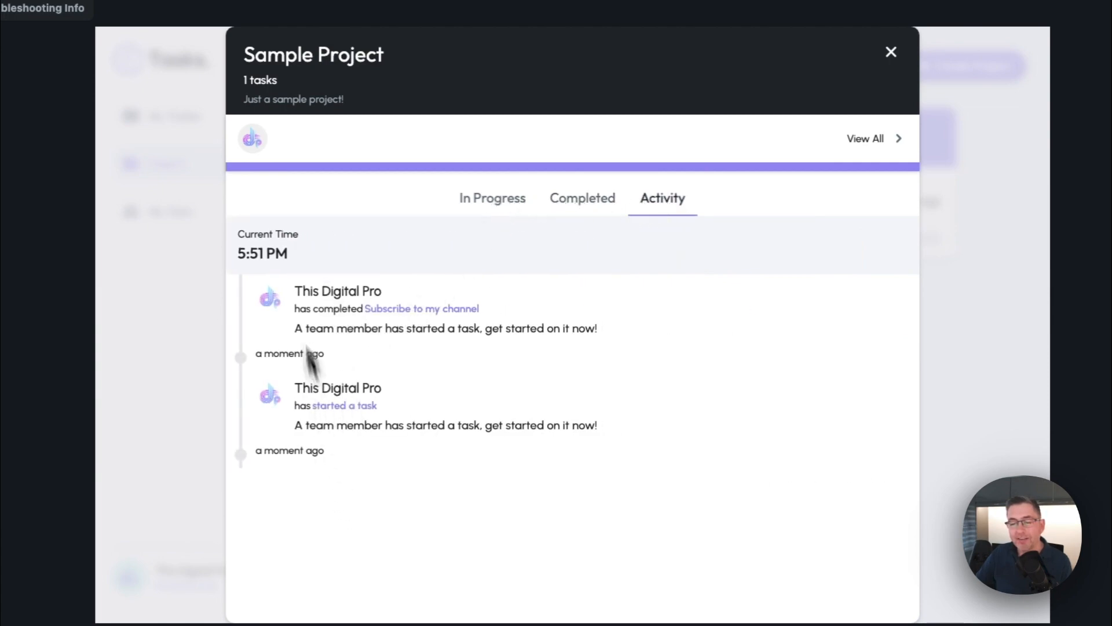
{"action": "mouse_move", "coordinate": [327, 457]}
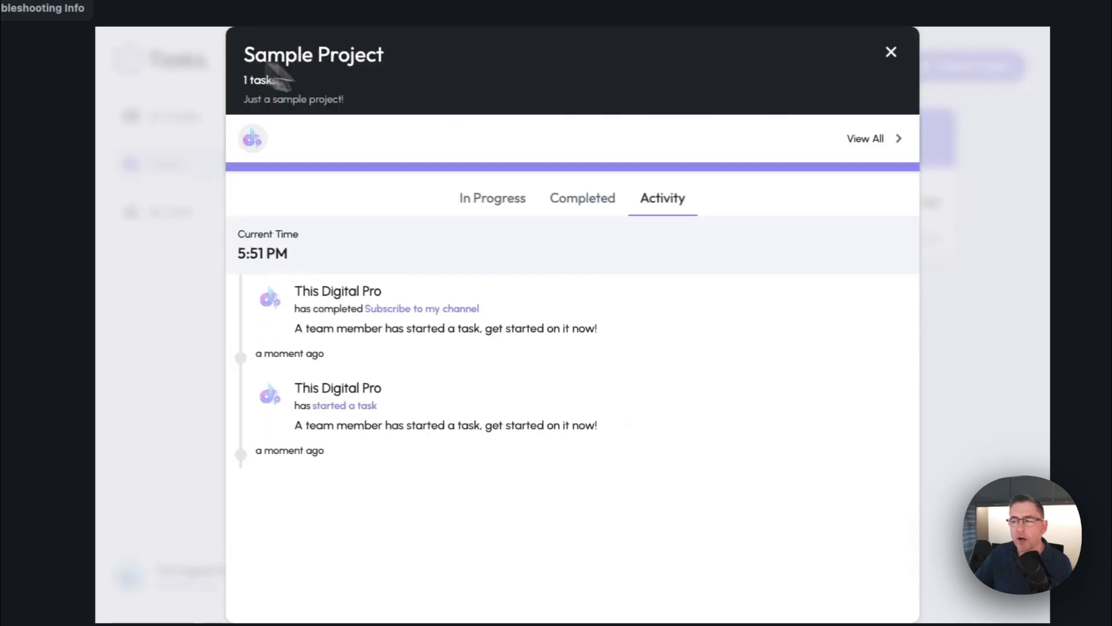
{"action": "left_click", "coordinate": [892, 53]}
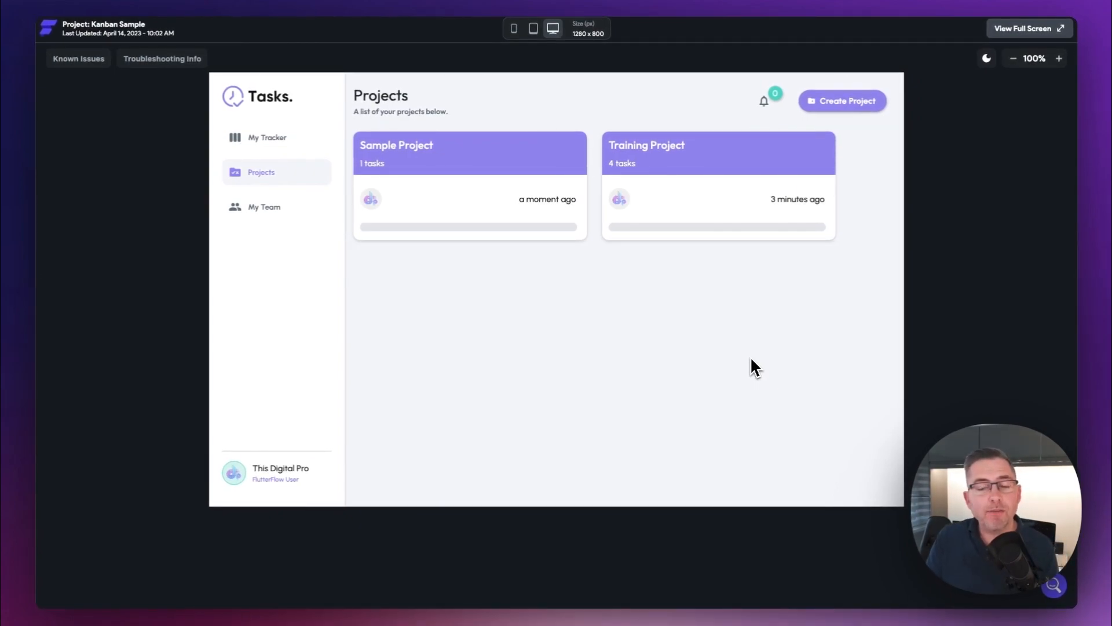
{"action": "mouse_move", "coordinate": [244, 67]}
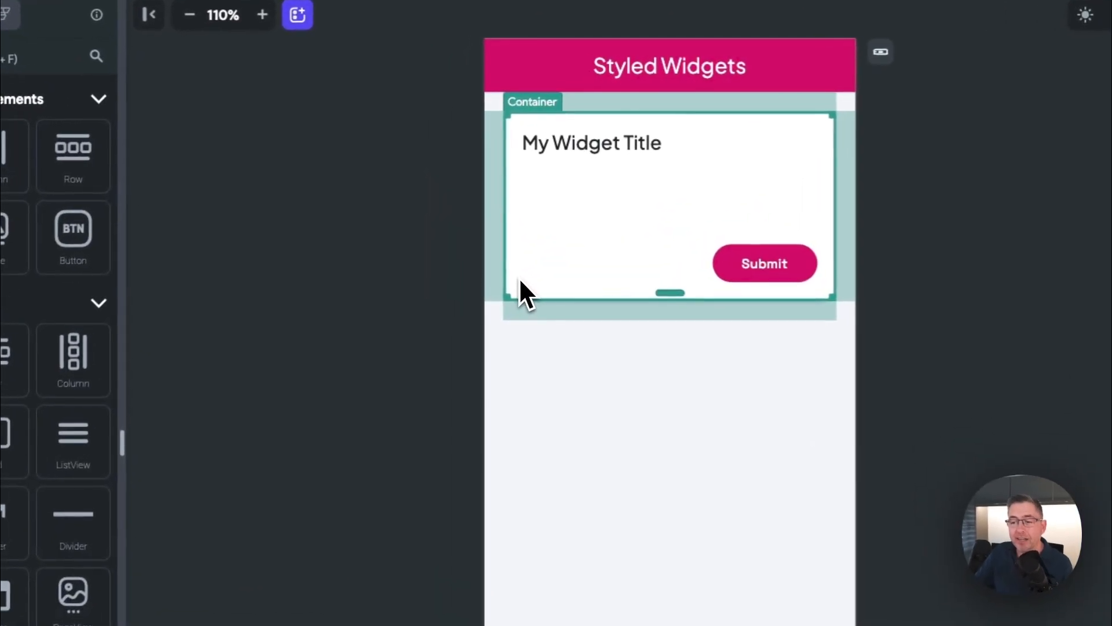
Save the white panel container as a theme style widget named 'Panel'
{"action": "right_click", "coordinate": [525, 294]}
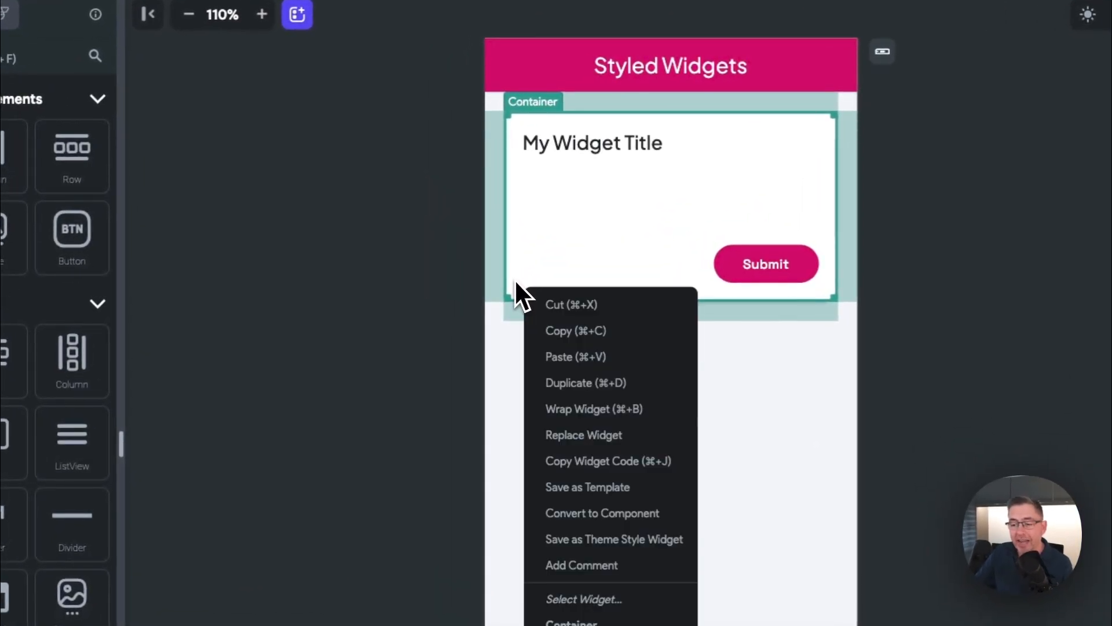
{"action": "mouse_move", "coordinate": [625, 538]}
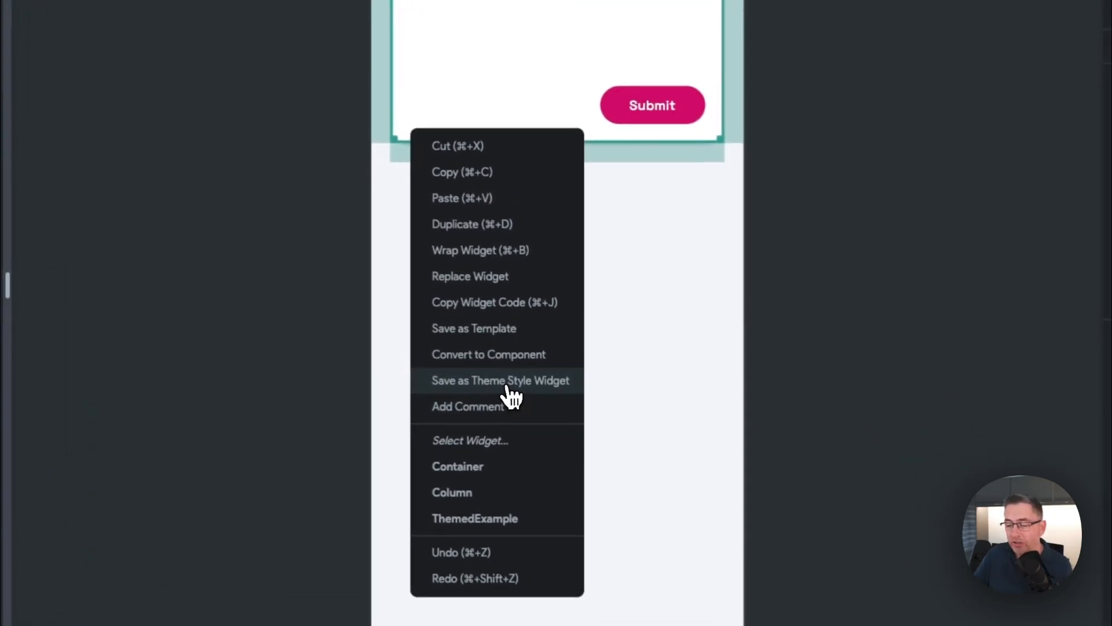
{"action": "left_click", "coordinate": [500, 380]}
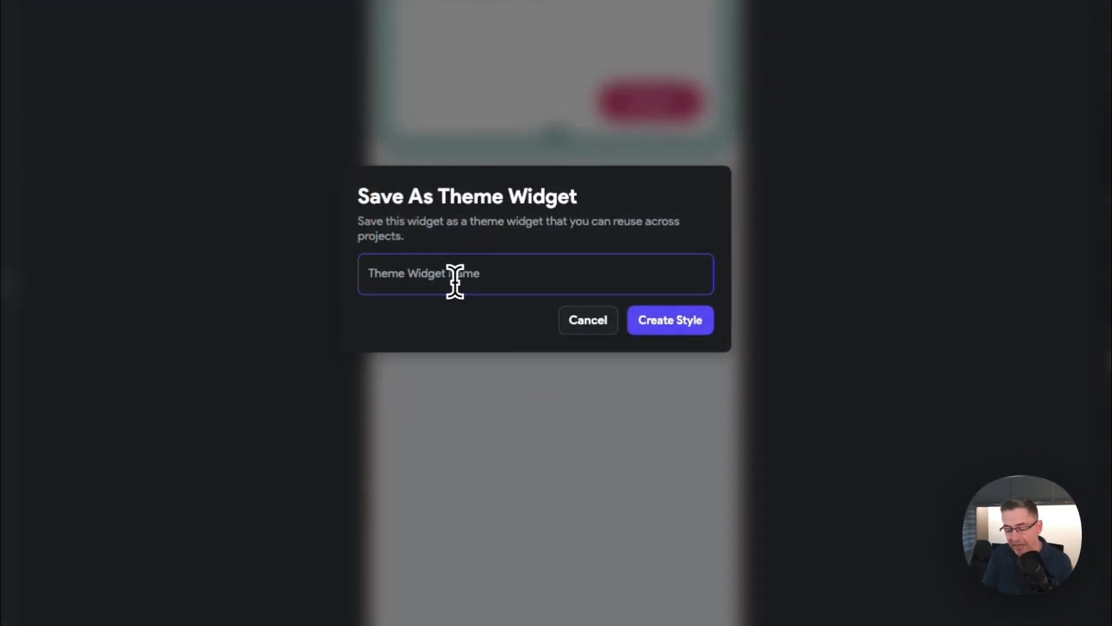
{"action": "type", "text": "Panel"}
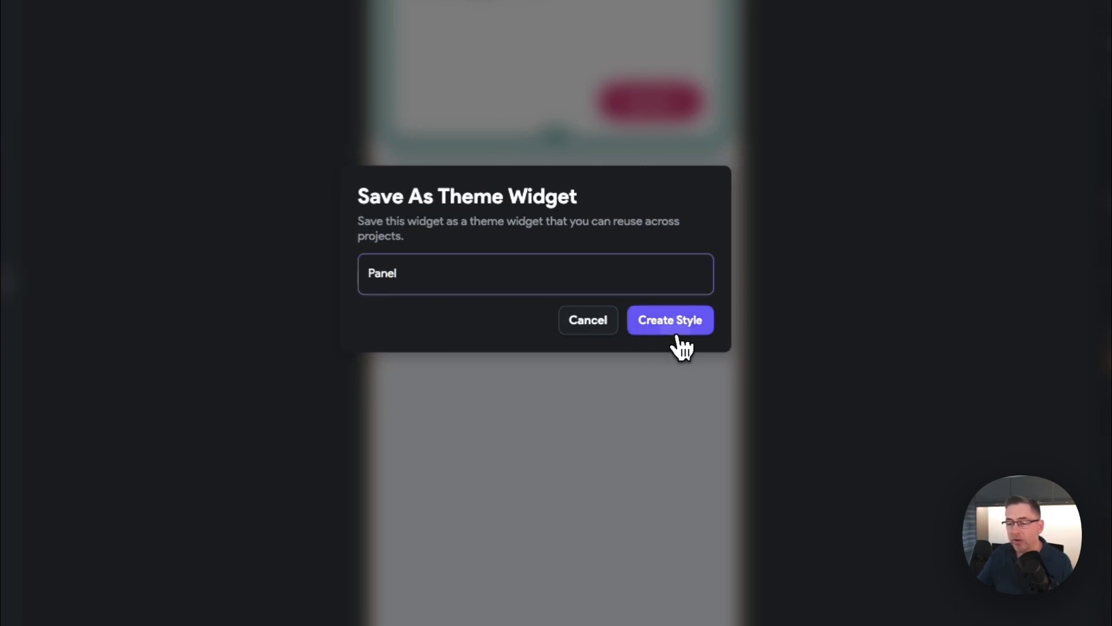
{"action": "left_click", "coordinate": [669, 319]}
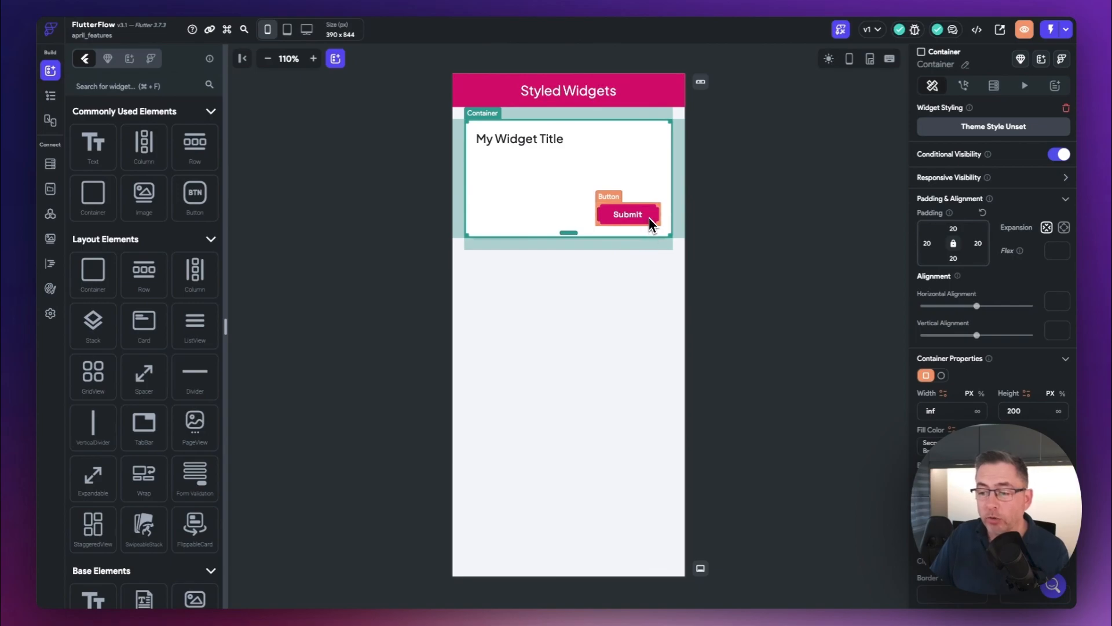
Save the Submit button as a theme style widget named 'Button'
{"action": "right_click", "coordinate": [627, 215]}
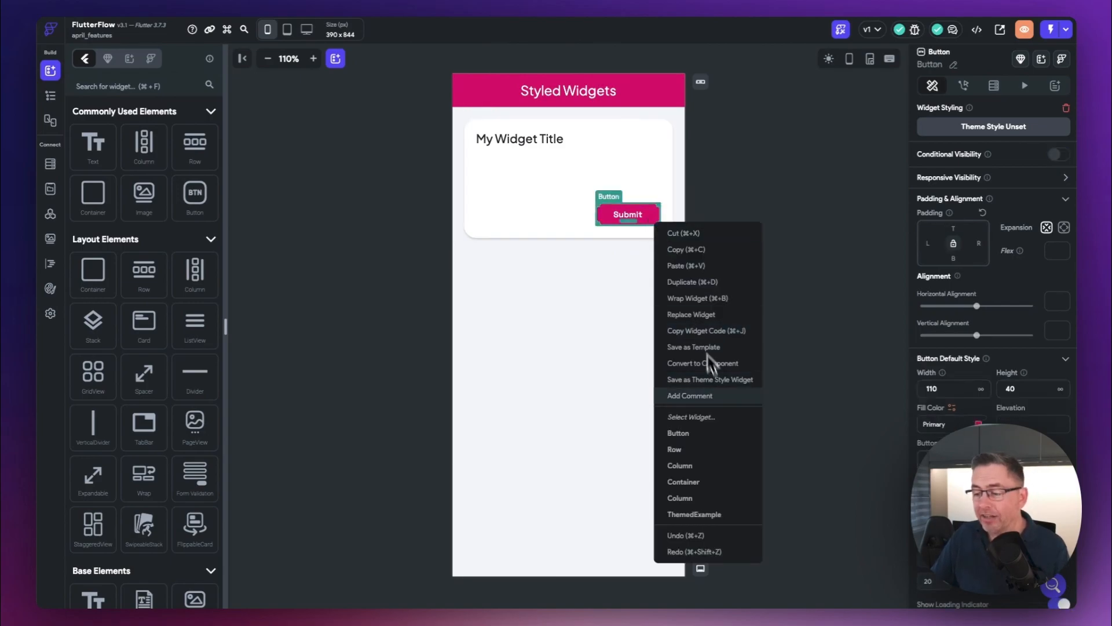
{"action": "left_click", "coordinate": [709, 379]}
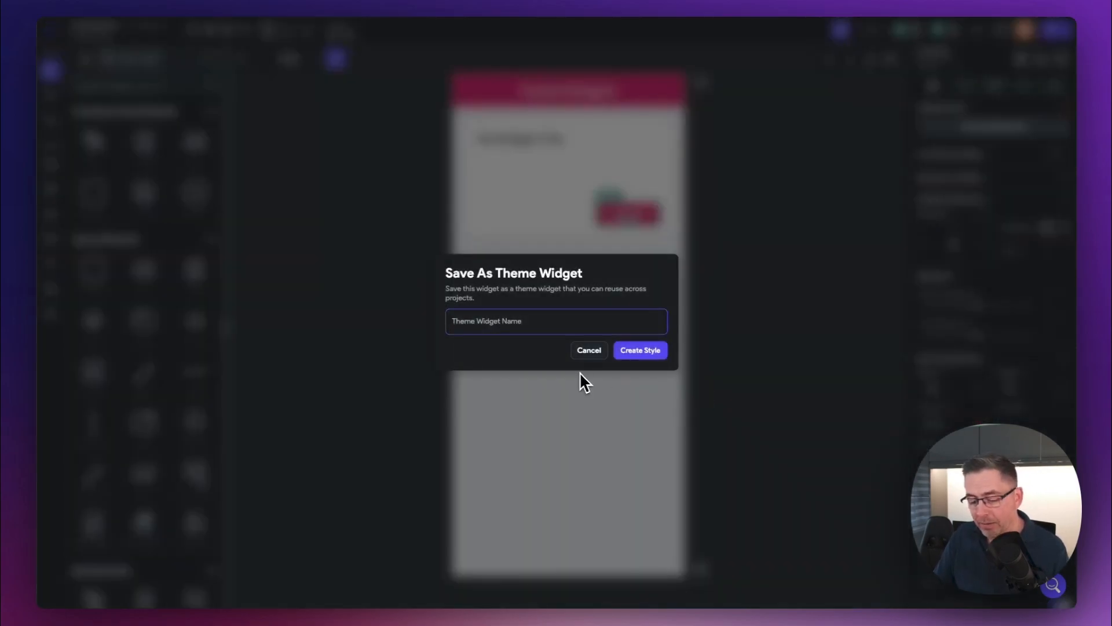
{"action": "type", "text": "Button"}
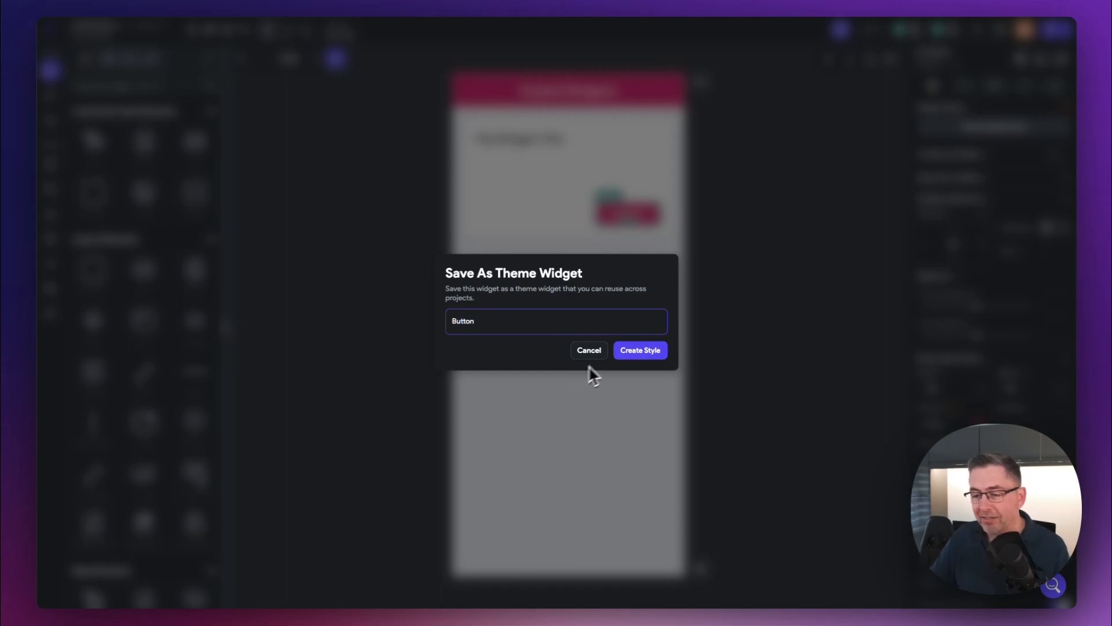
{"action": "left_click", "coordinate": [639, 350]}
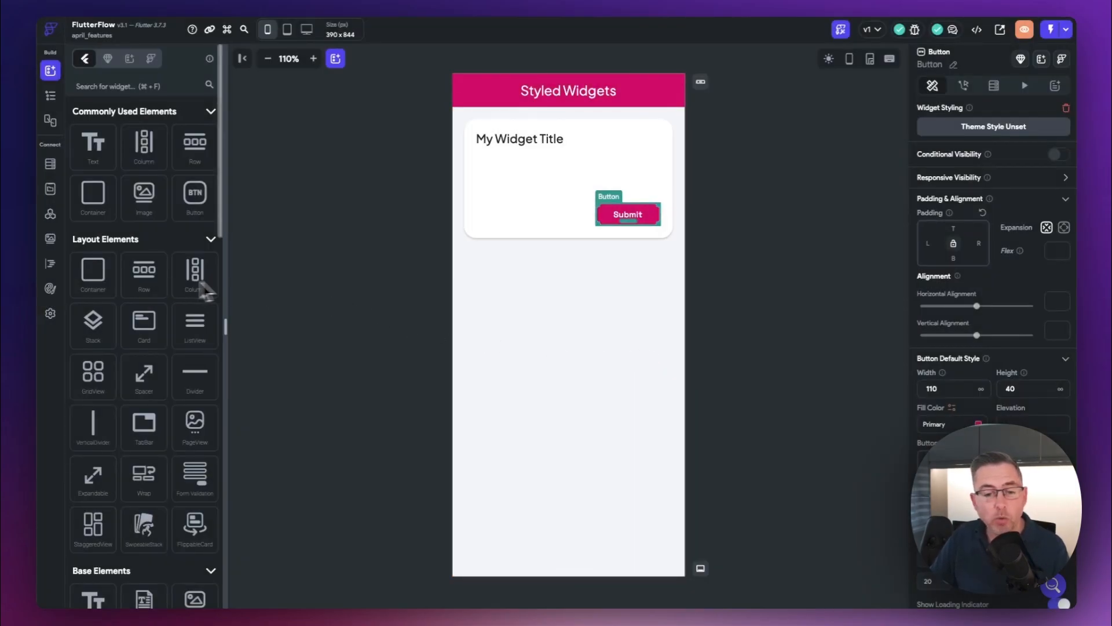
Show the project's Theme Widgets list with Primary_Panel, Panel and Button
{"action": "left_click", "coordinate": [50, 289]}
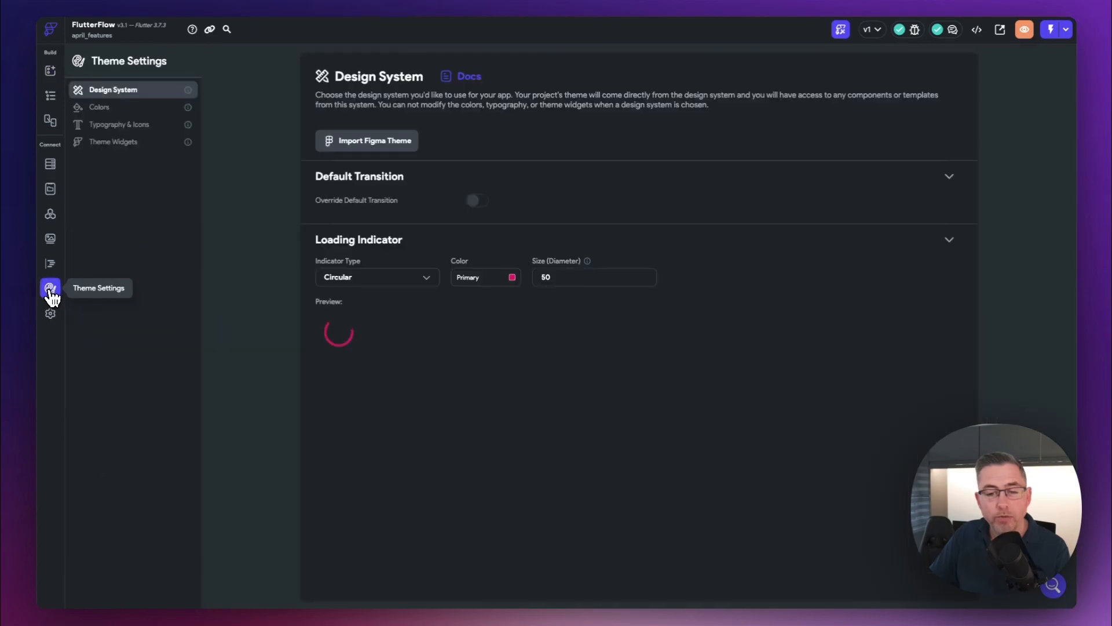
{"action": "left_click", "coordinate": [113, 141]}
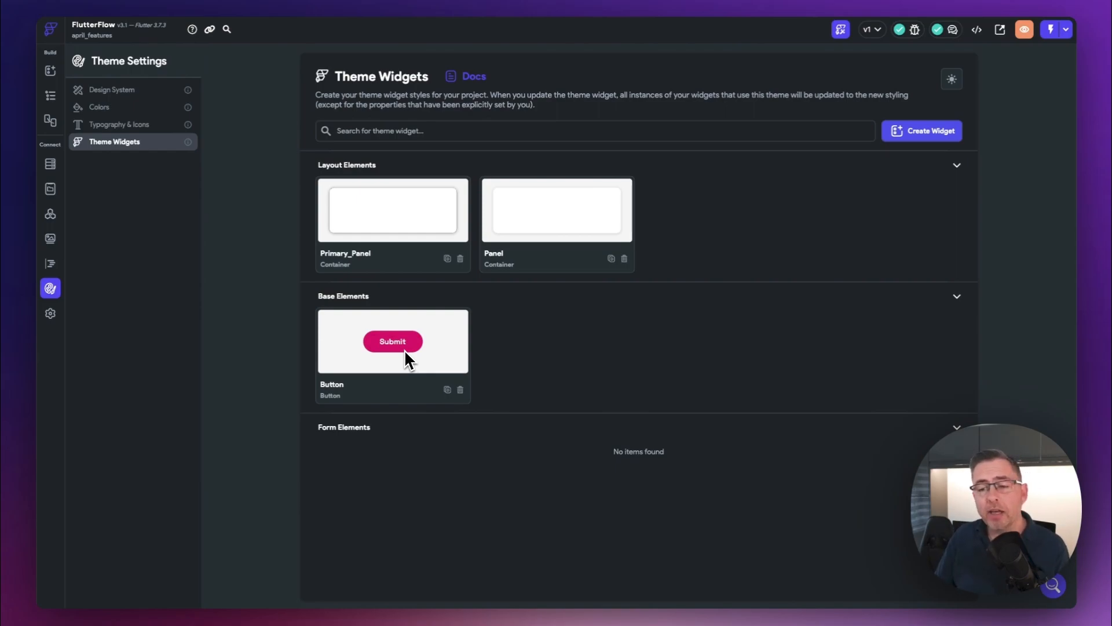
{"action": "mouse_move", "coordinate": [536, 227]}
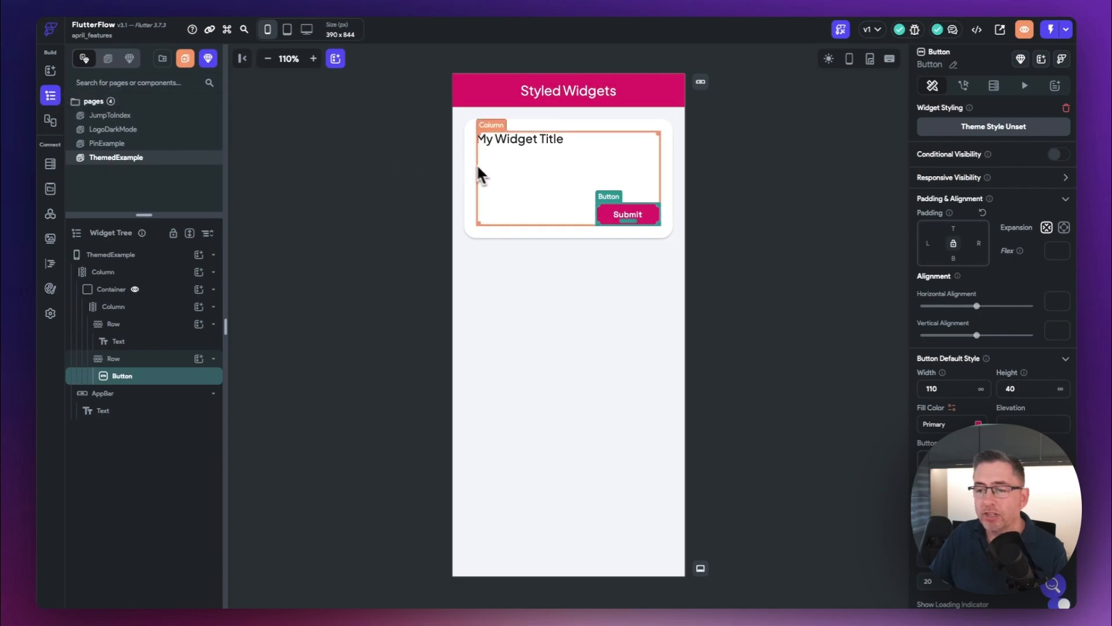
Link the page's white panel container to the Panel theme style
{"action": "left_click", "coordinate": [112, 288]}
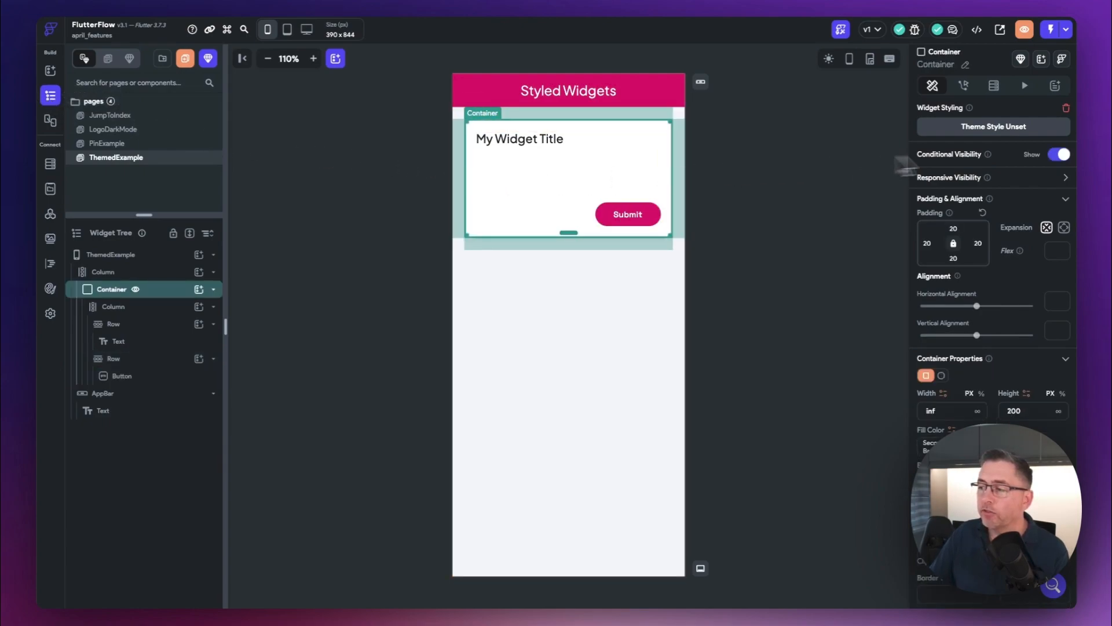
{"action": "left_click", "coordinate": [993, 127]}
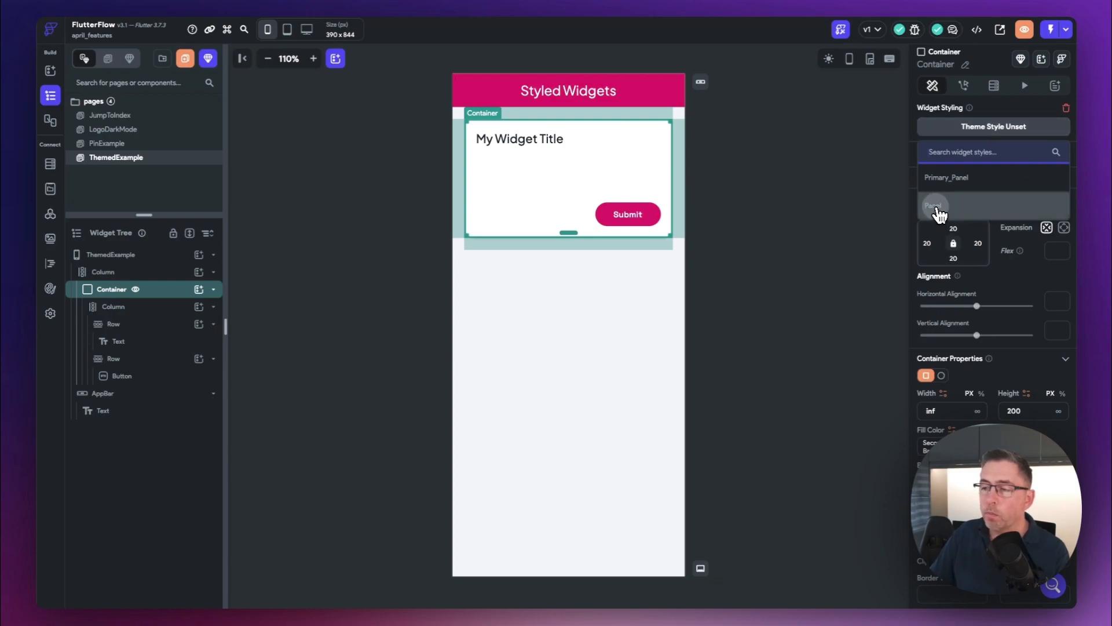
{"action": "left_click", "coordinate": [934, 206]}
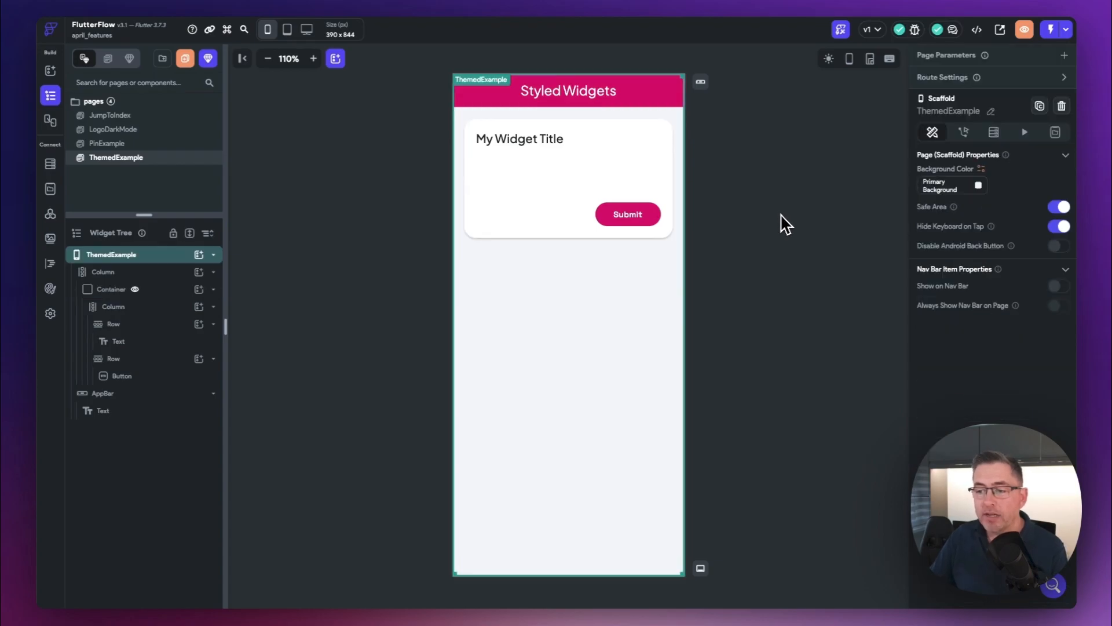
Edit the Panel theme widget to drop its box shadow and use elevation 5, then save
{"action": "left_click", "coordinate": [49, 288]}
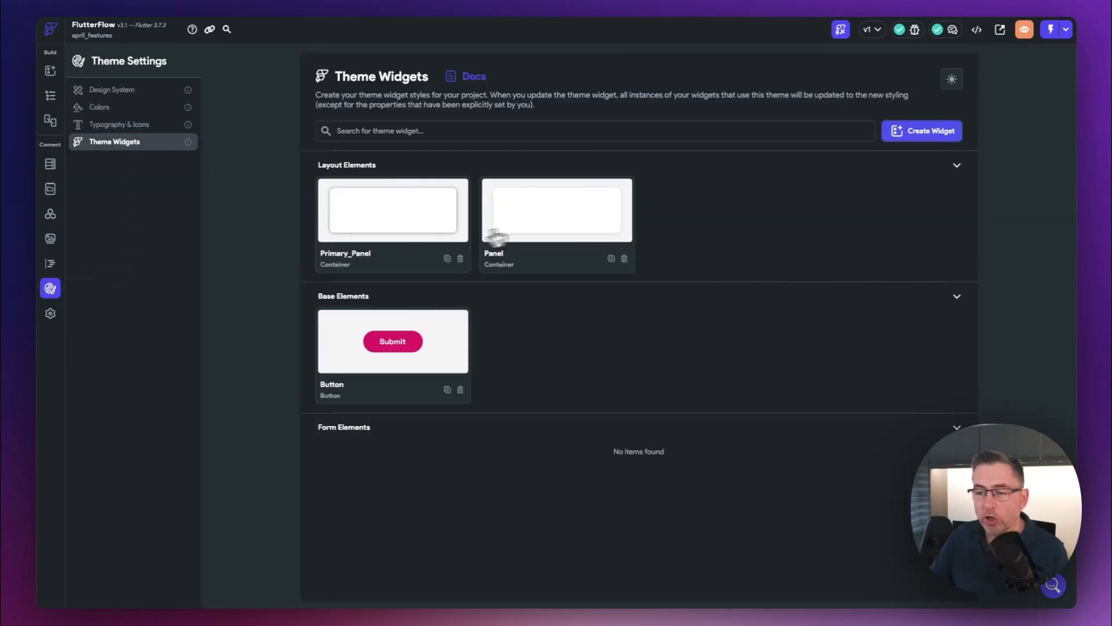
{"action": "left_click", "coordinate": [556, 209]}
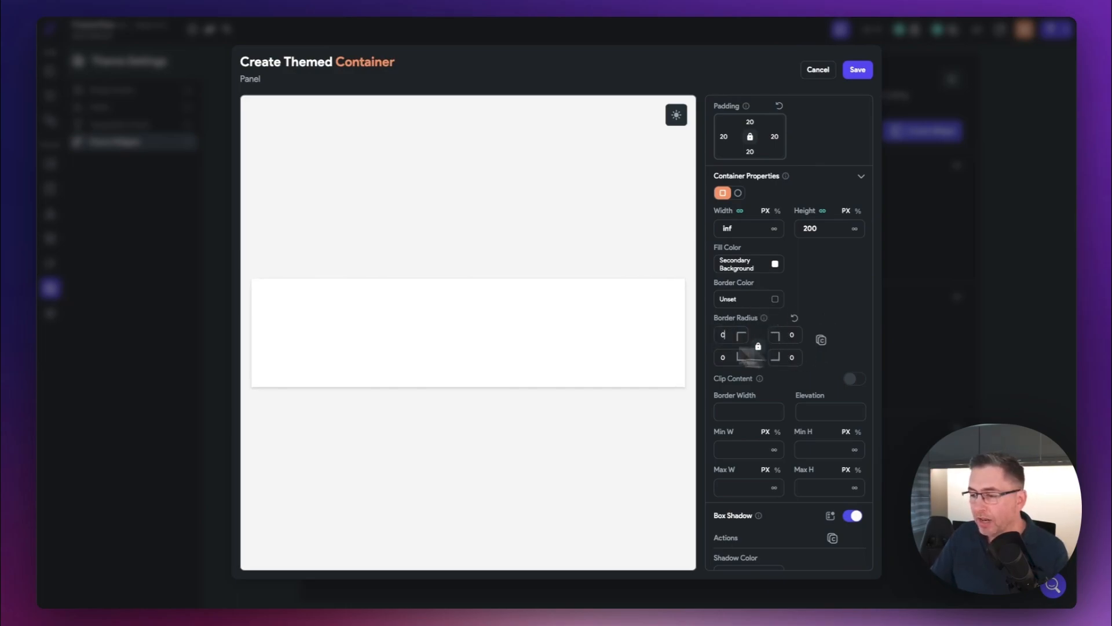
{"action": "scroll", "scroll_direction": "down", "scroll_amount": 3}
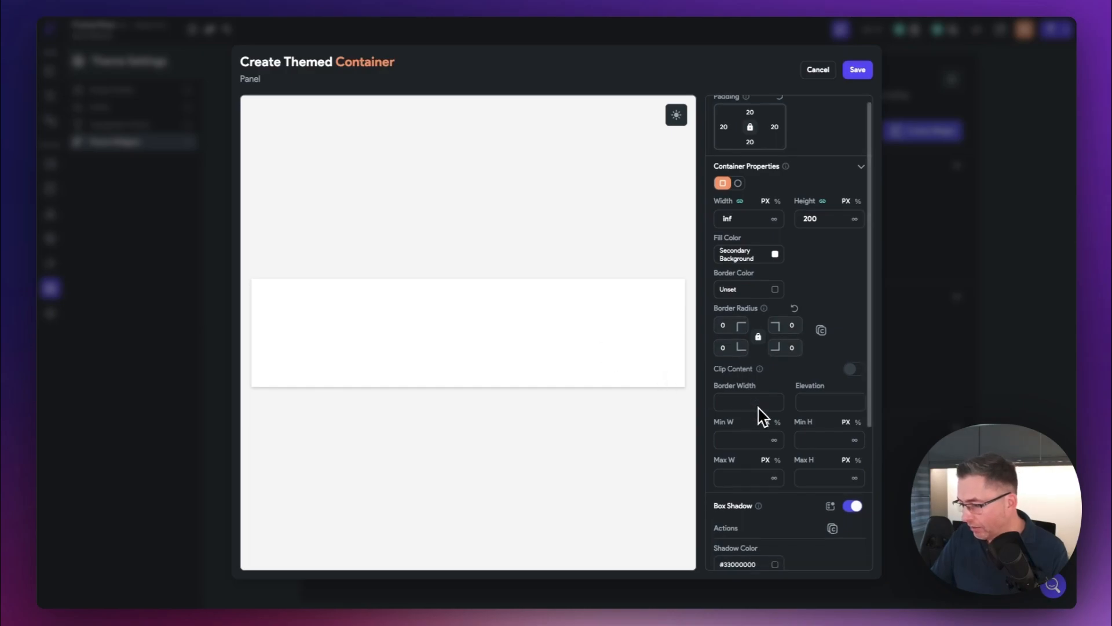
{"action": "scroll", "scroll_direction": "down", "scroll_amount": 3}
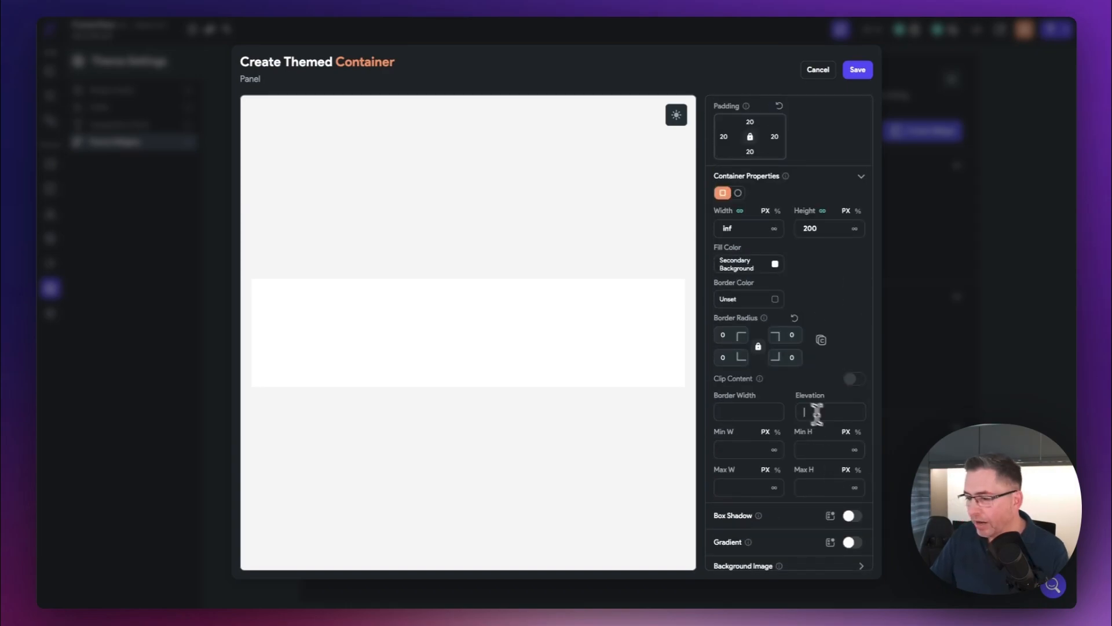
{"action": "type", "text": "5"}
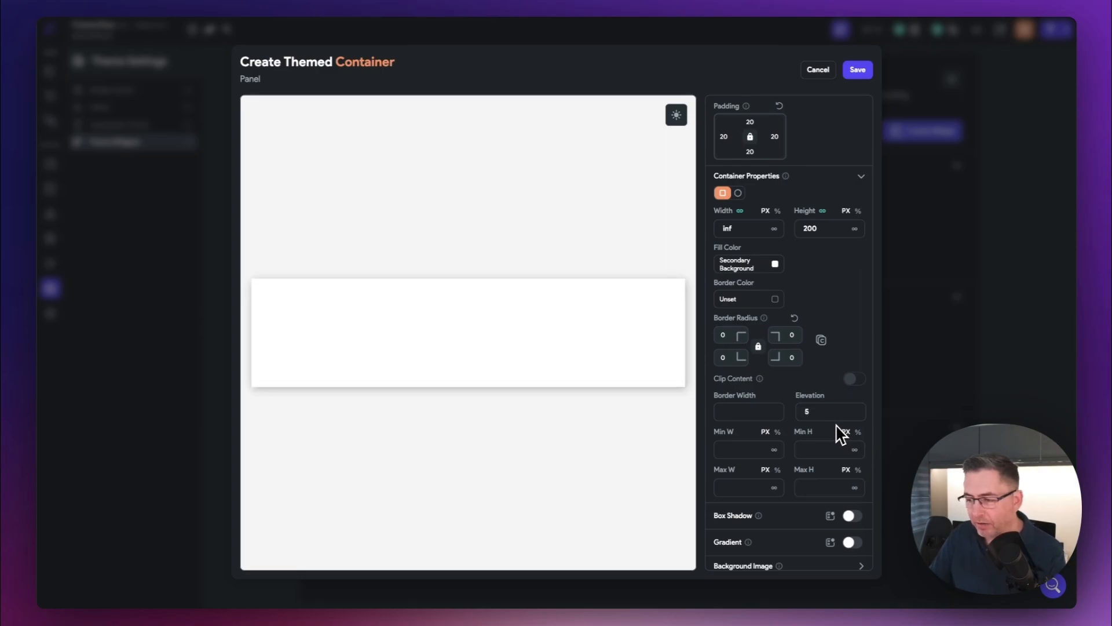
{"action": "left_click", "coordinate": [829, 411]}
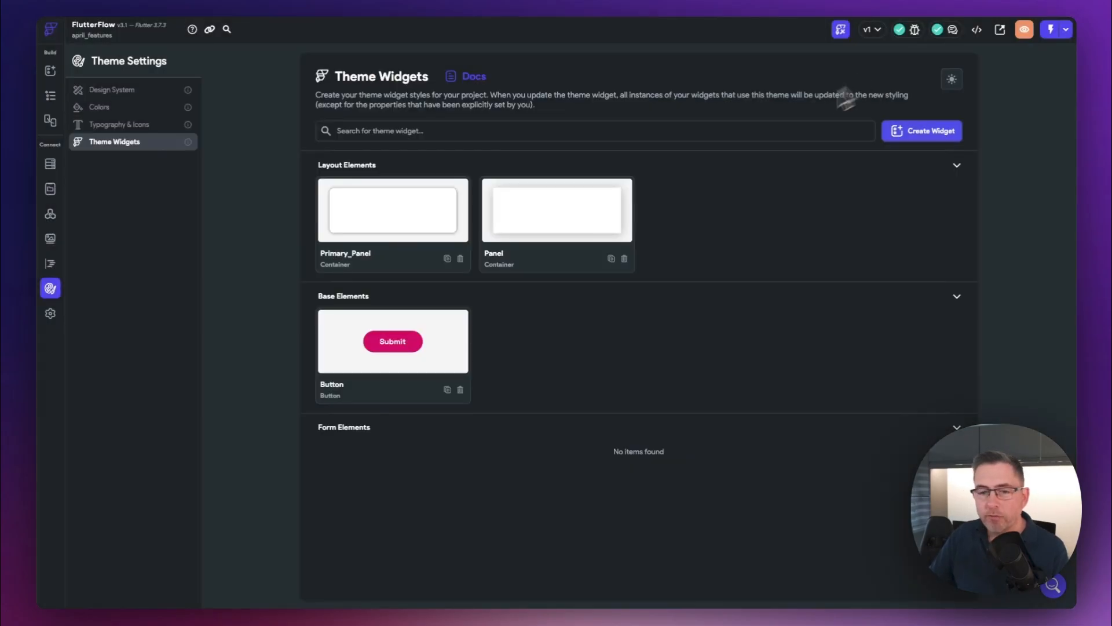
Return to the ThemedExample canvas and select the Submit button's theme style options
{"action": "left_click", "coordinate": [50, 95]}
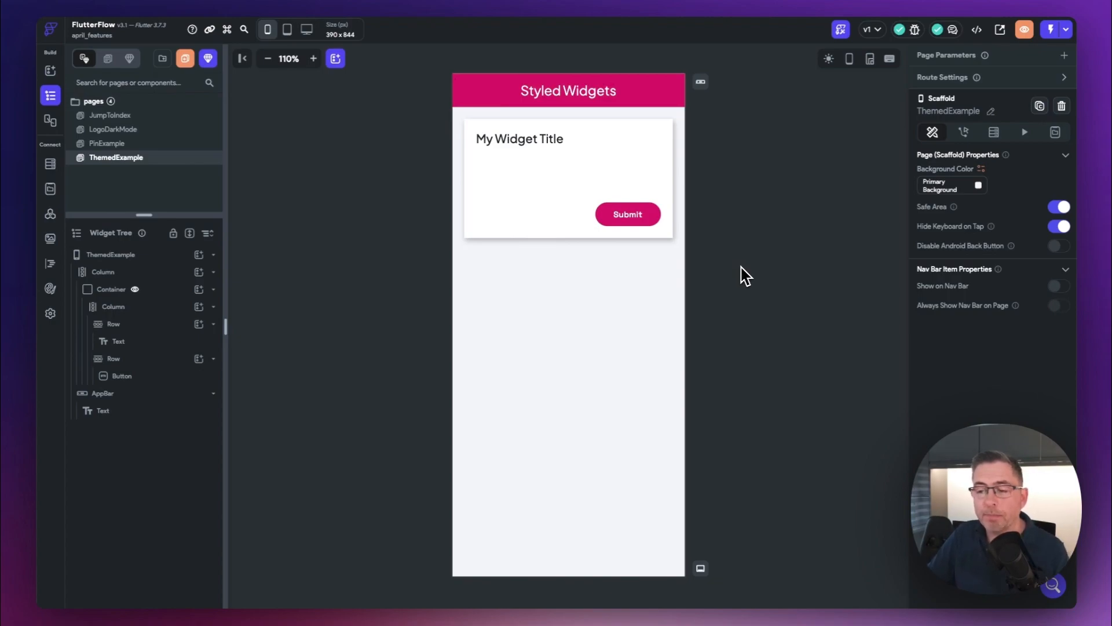
{"action": "left_click", "coordinate": [627, 213]}
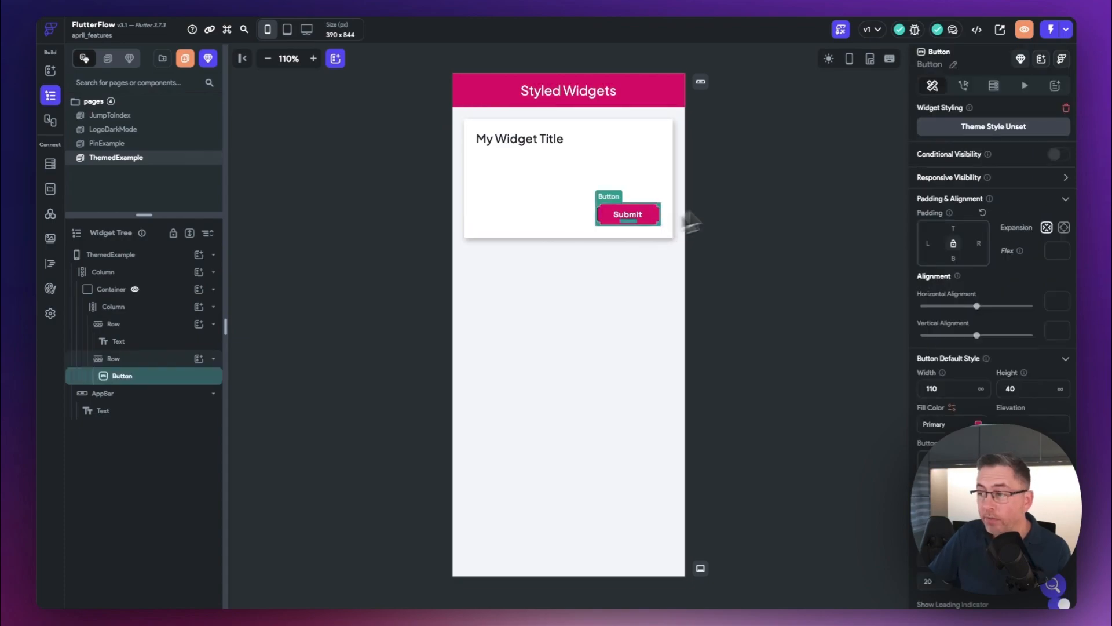
{"action": "left_click", "coordinate": [993, 126]}
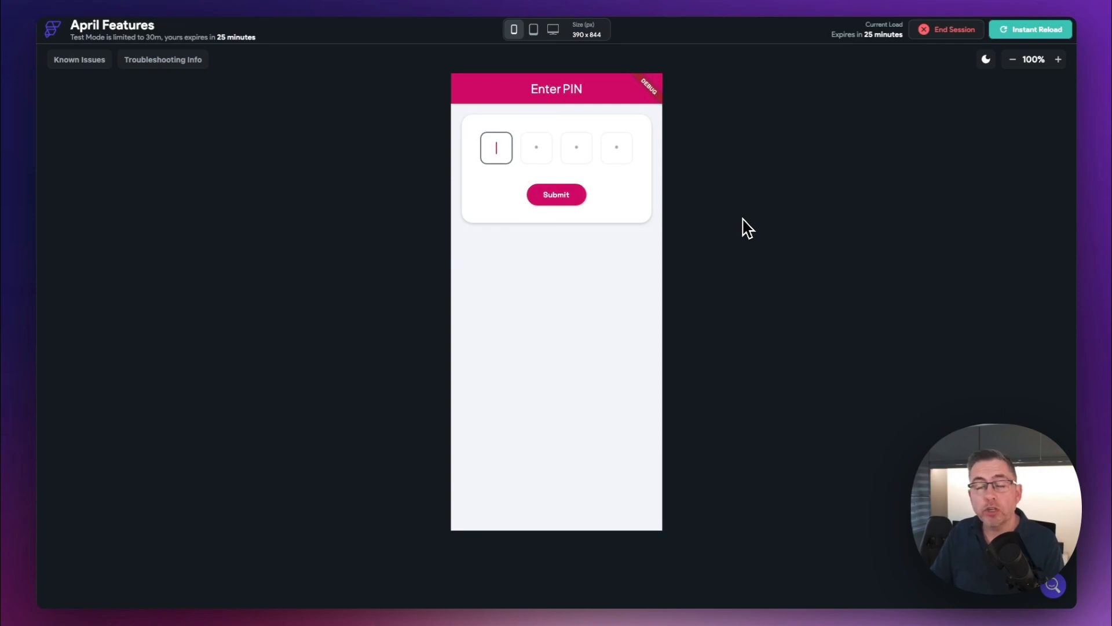
{"action": "mouse_move", "coordinate": [725, 228]}
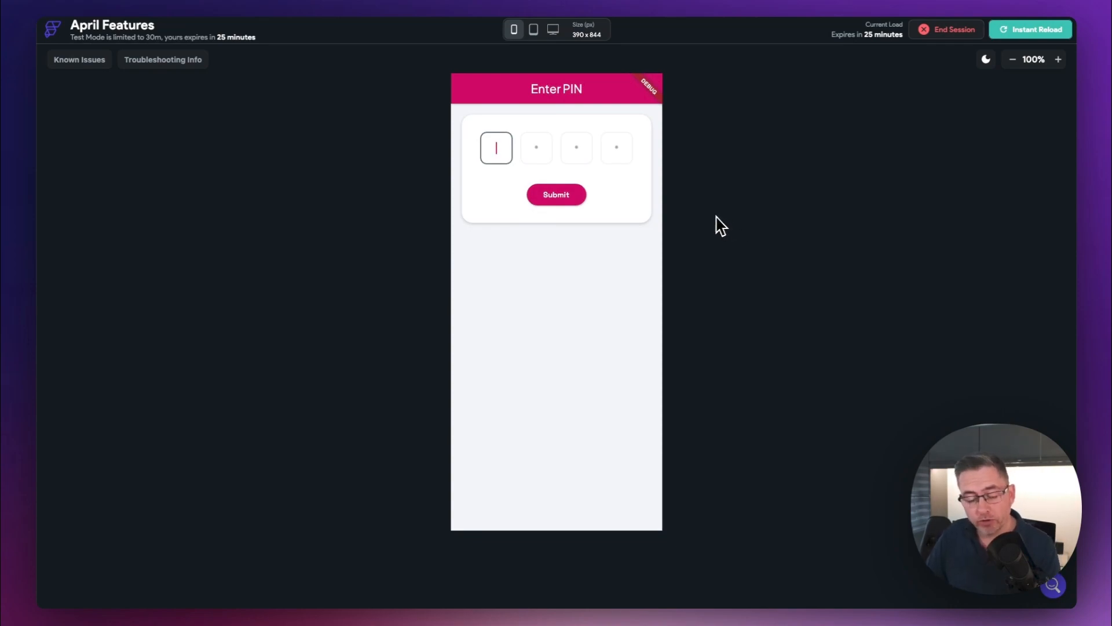
Enter the PIN digits into the PinCode fields and submit it in Test Mode
{"action": "type", "text": "1234"}
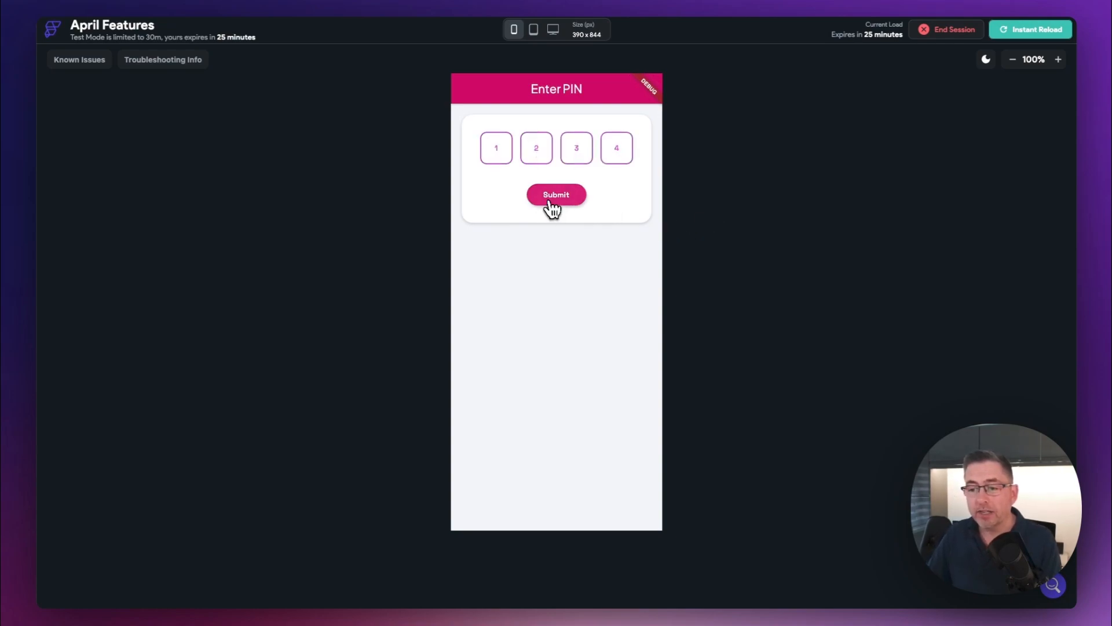
{"action": "left_click", "coordinate": [555, 194]}
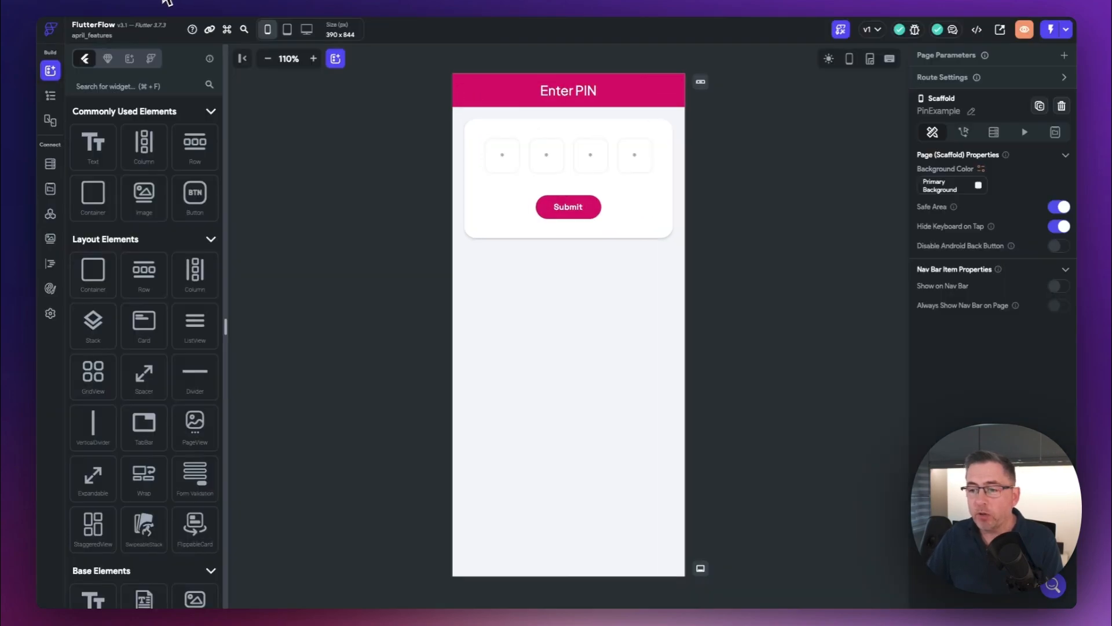
Select the PinCode widget and review its pin length, hint character, field size, border and colour properties
{"action": "left_click", "coordinate": [567, 154]}
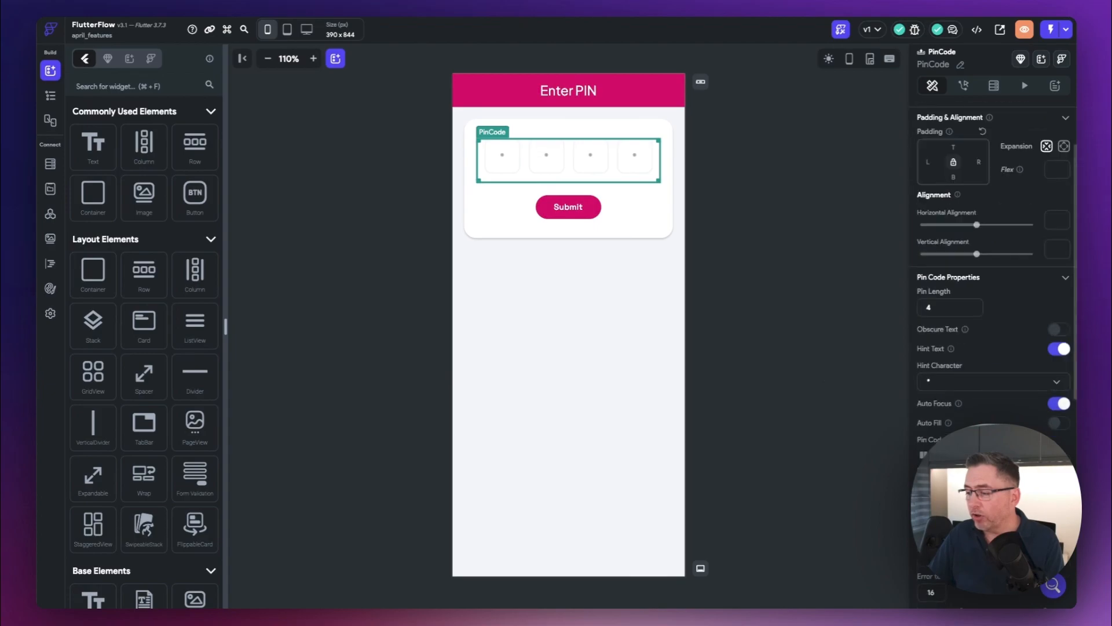
{"action": "left_click", "coordinate": [993, 381]}
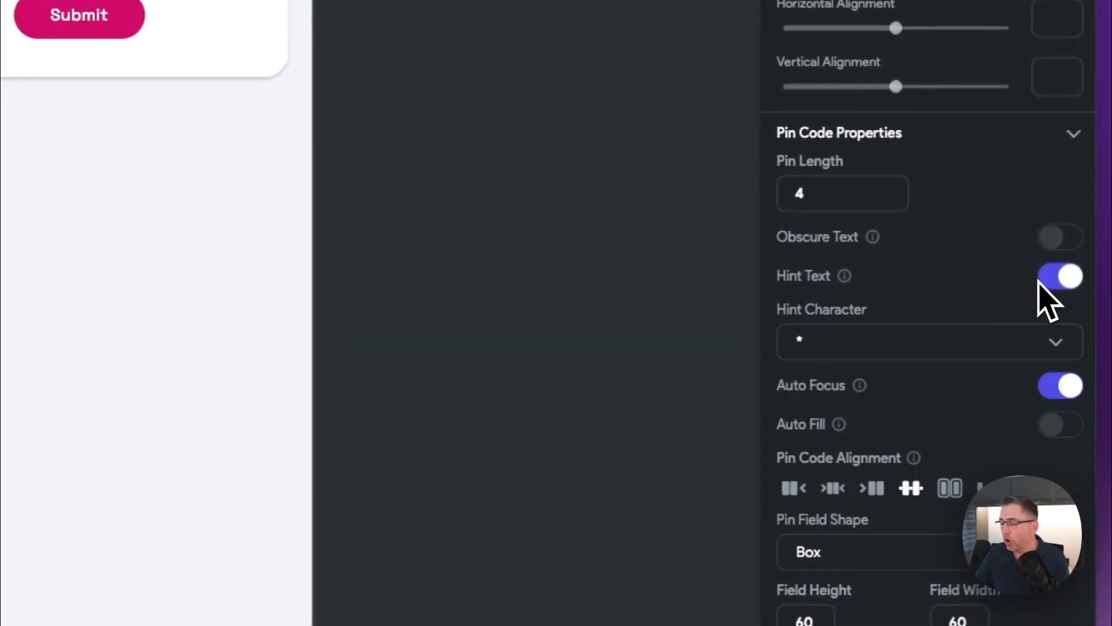
{"action": "scroll", "scroll_direction": "down", "scroll_amount": 3}
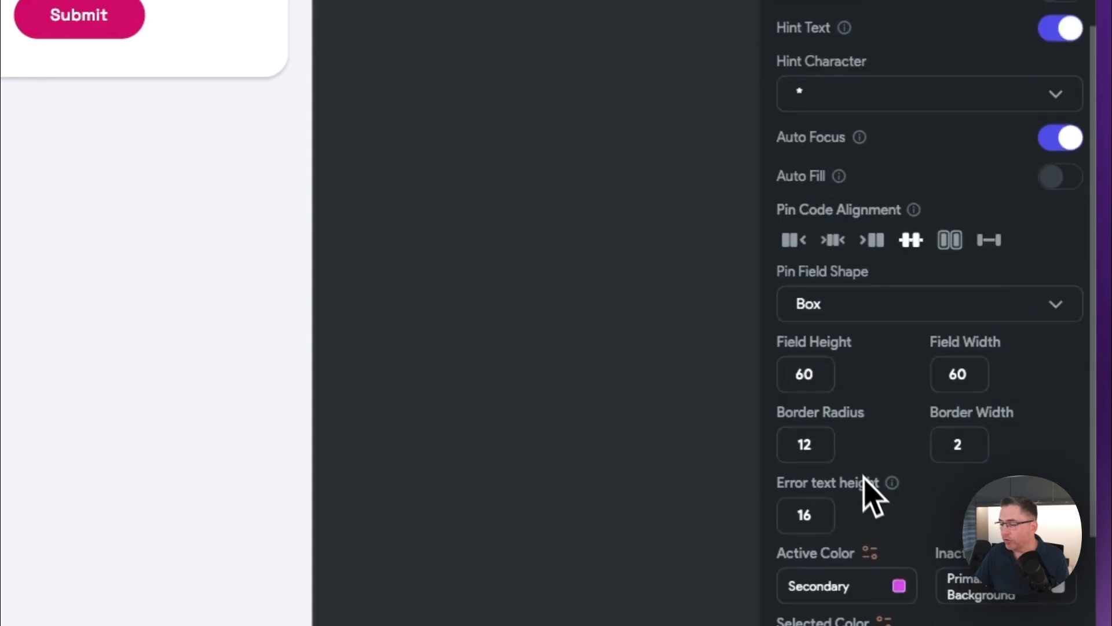
{"action": "scroll", "scroll_direction": "down", "scroll_amount": 3}
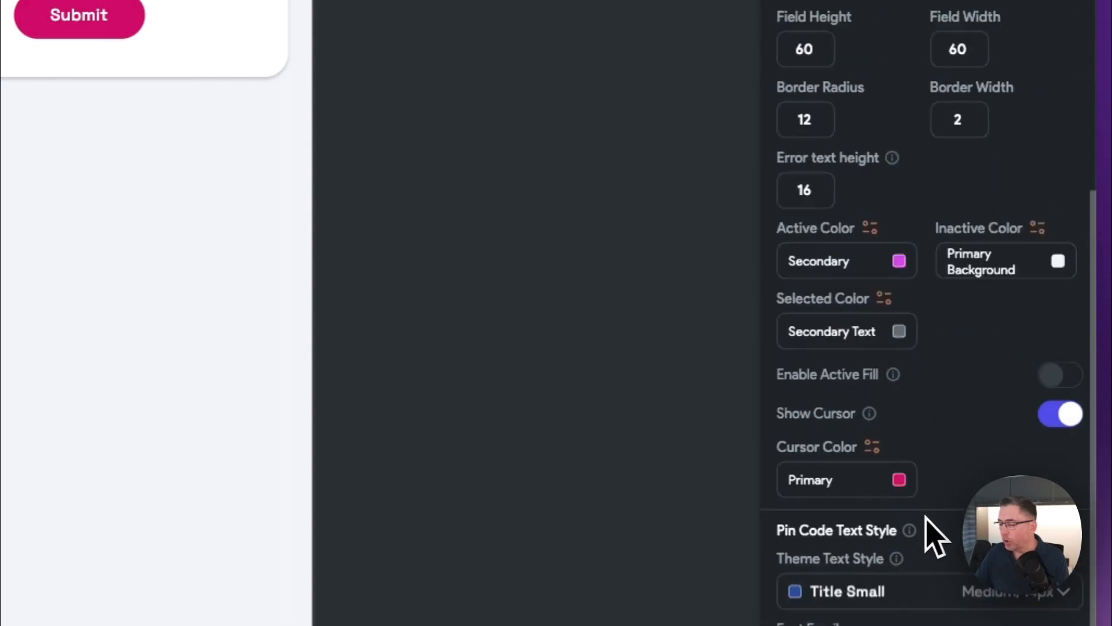
{"action": "scroll", "scroll_direction": "down", "scroll_amount": 3}
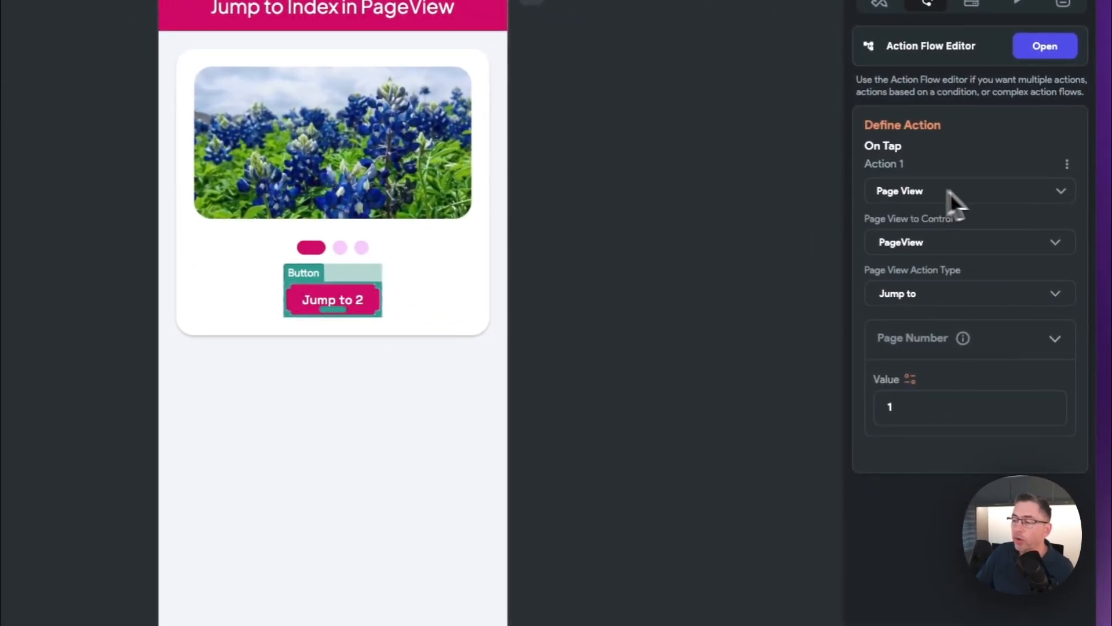
{"action": "mouse_move", "coordinate": [933, 251]}
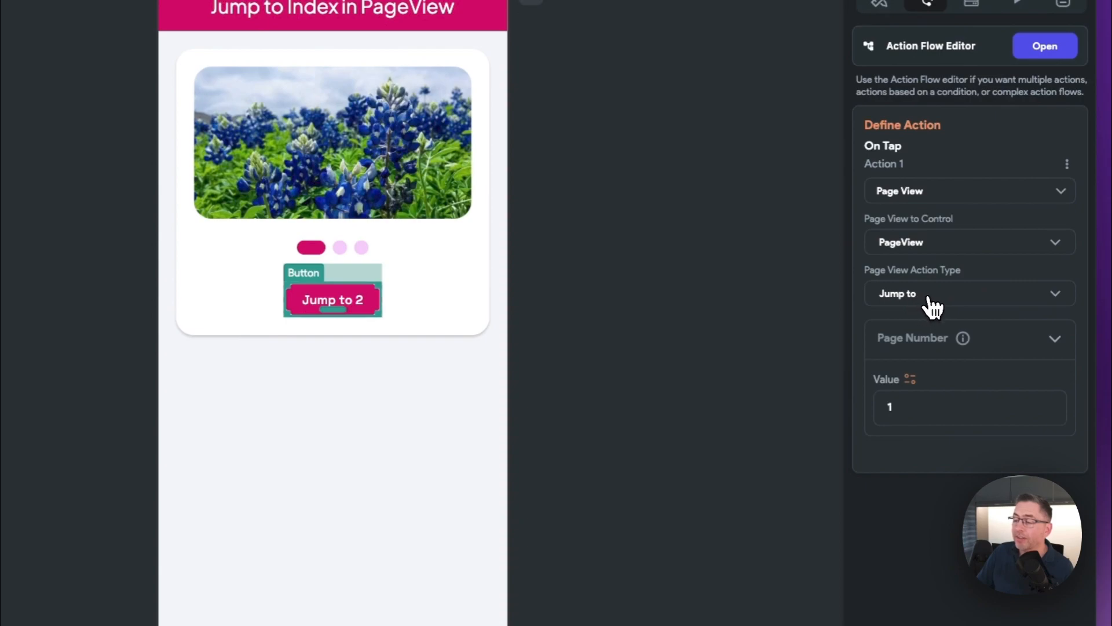
Check that the Jump to 2 button's PageView action type is Jump to with value 1
{"action": "left_click", "coordinate": [969, 293]}
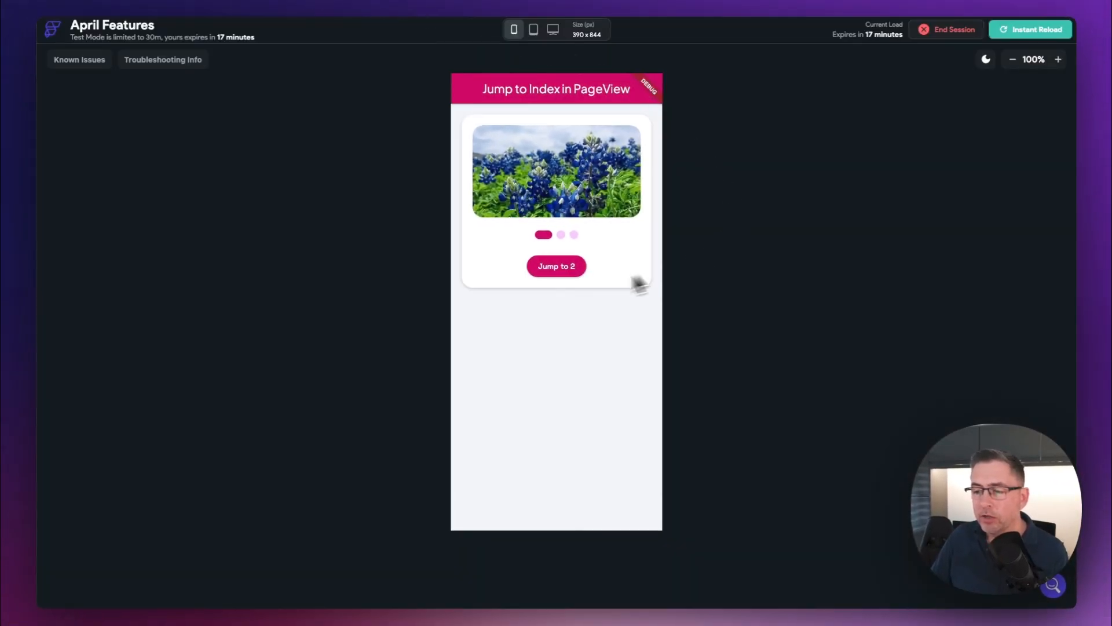
Tap the Jump to 2 button in the Test Mode preview to verify the PageView jumps
{"action": "left_click", "coordinate": [556, 266]}
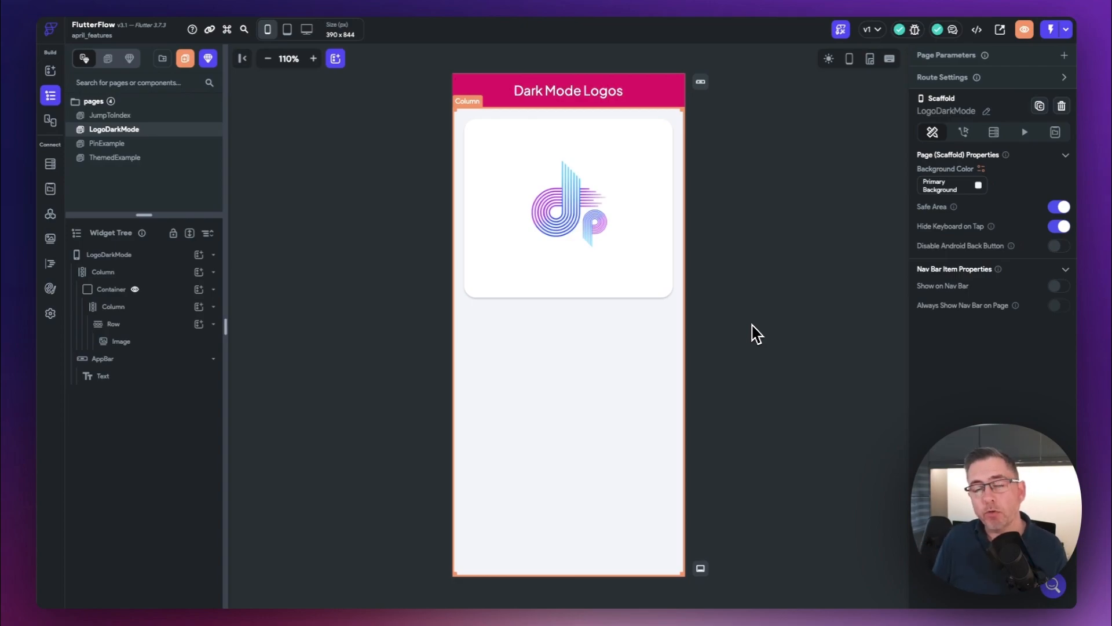
{"action": "mouse_move", "coordinate": [789, 371]}
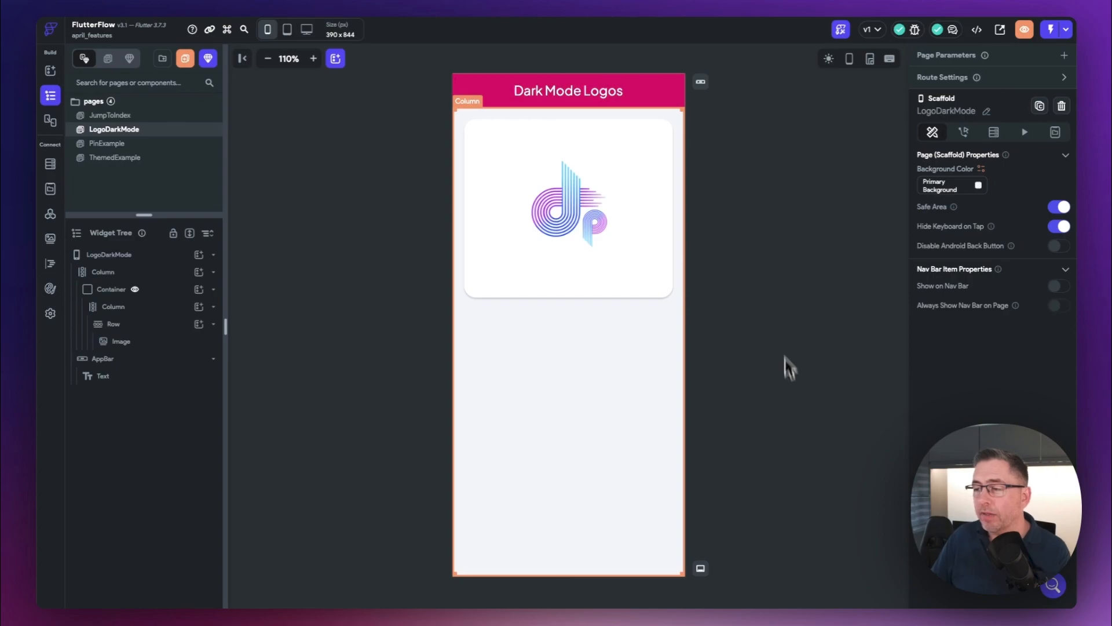
{"action": "mouse_move", "coordinate": [827, 58]}
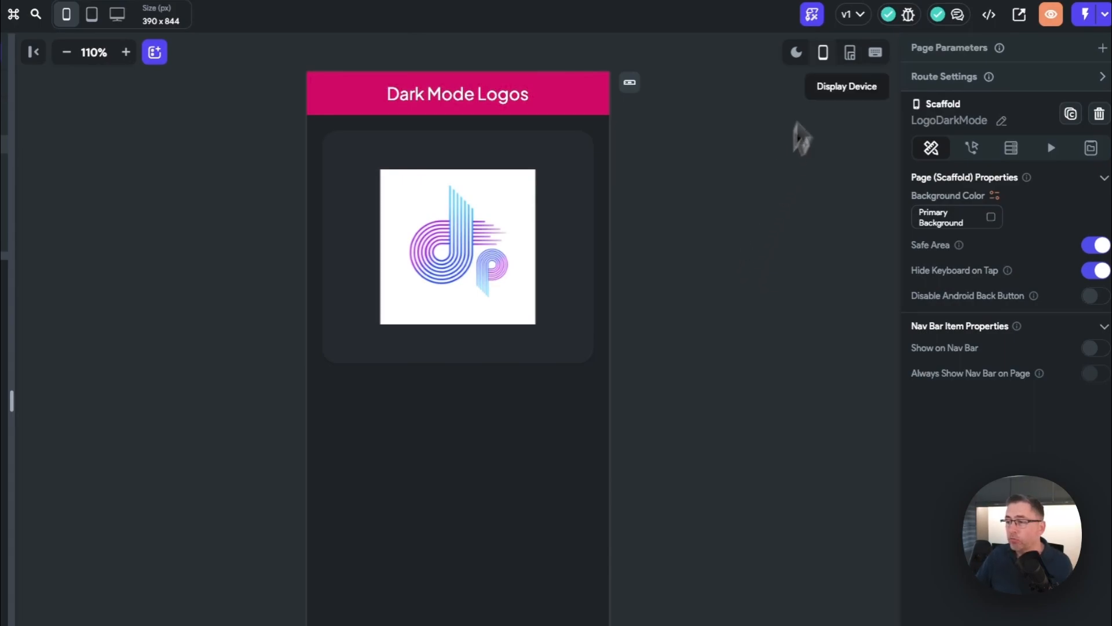
Select the logo image and turn on Set Dark Mode, keeping White_Logo.png as the light asset
{"action": "left_click", "coordinate": [457, 247]}
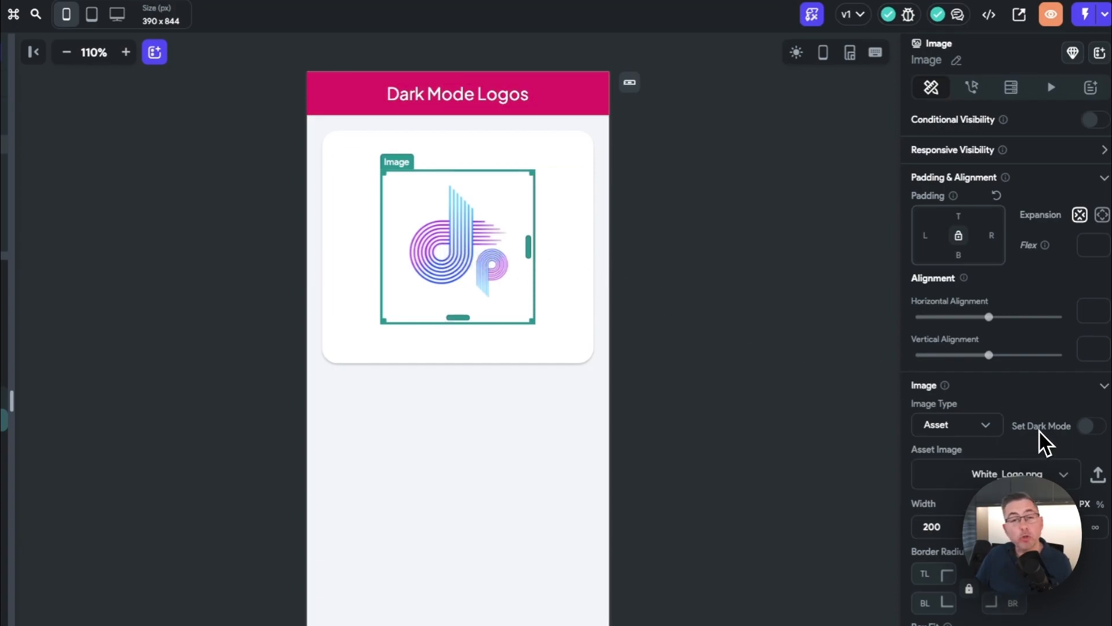
{"action": "mouse_move", "coordinate": [1023, 445]}
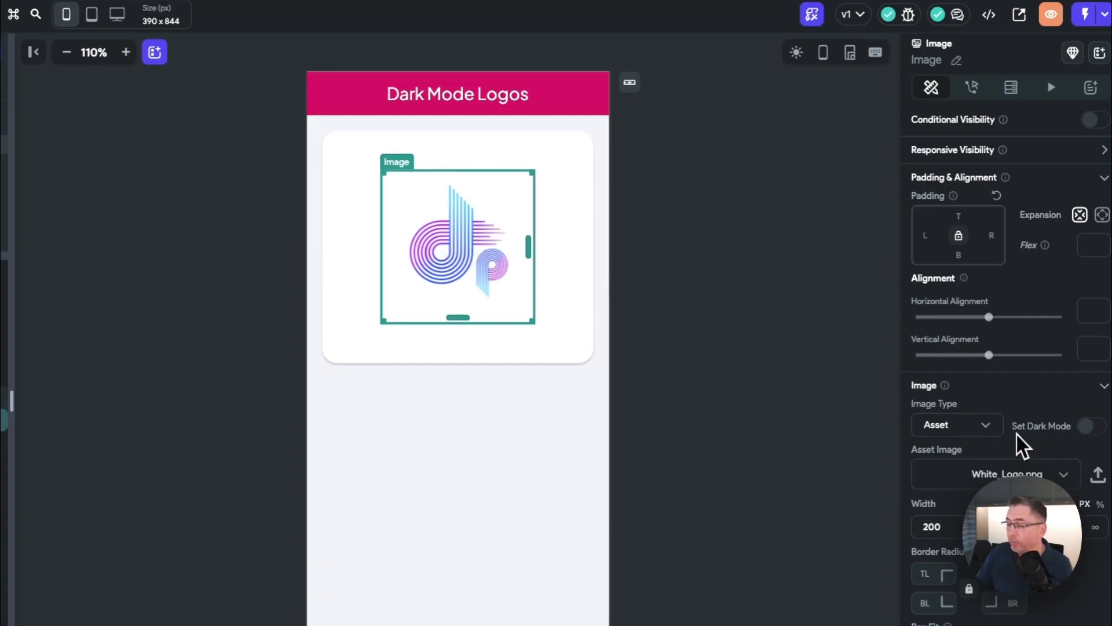
{"action": "left_click", "coordinate": [1088, 425]}
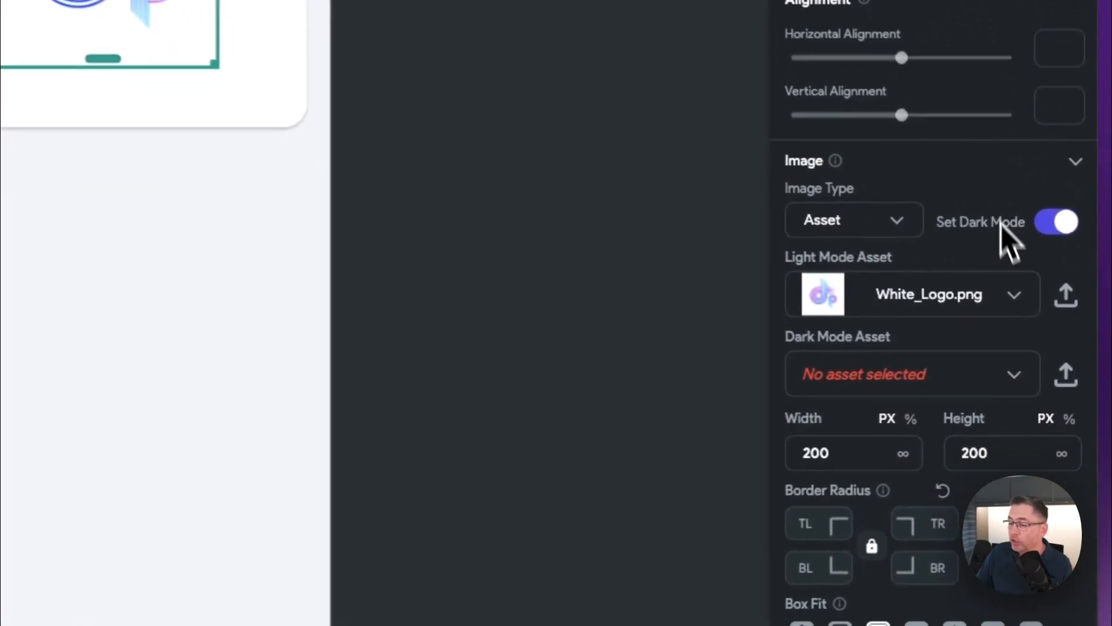
Choose Dark_Logo.png as the dark-mode asset, then switch the canvas back to light mode
{"action": "left_click", "coordinate": [911, 374]}
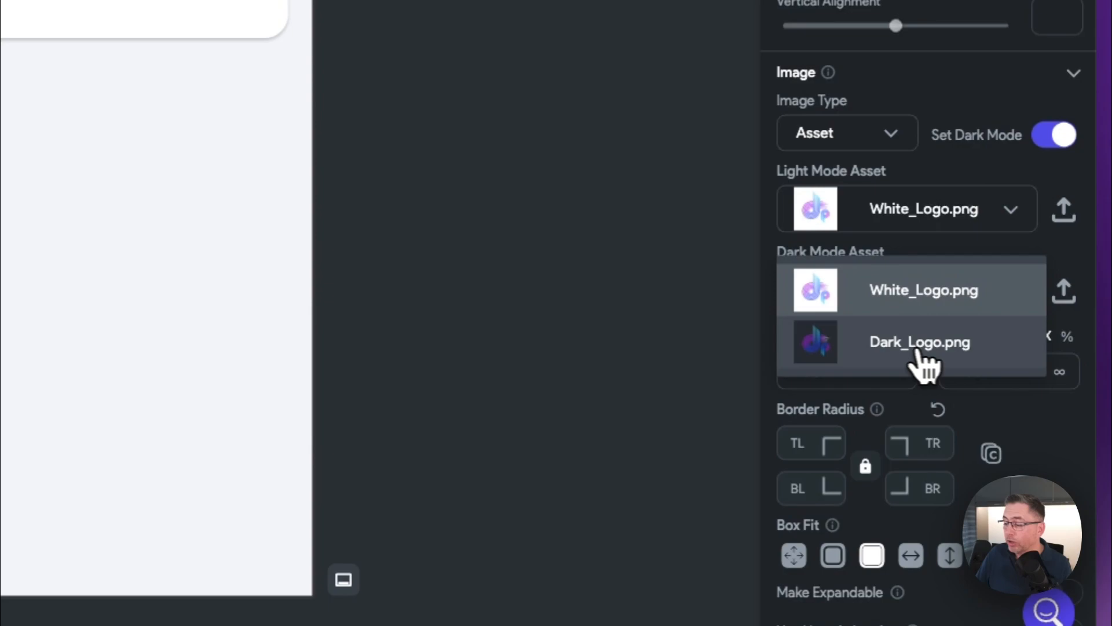
{"action": "left_click", "coordinate": [919, 341]}
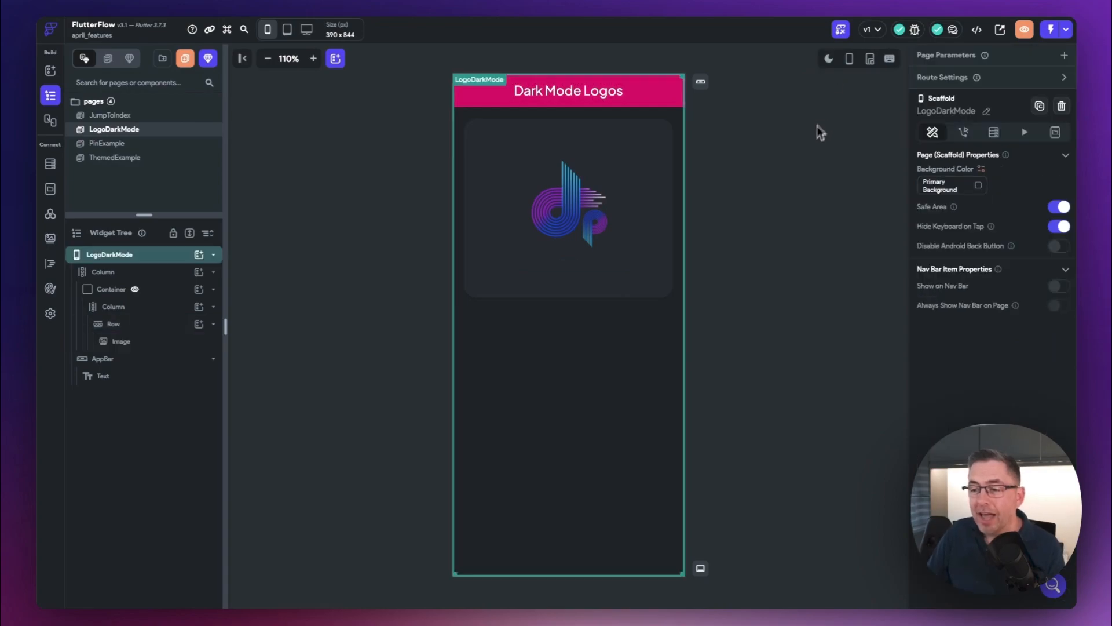
{"action": "mouse_move", "coordinate": [804, 193]}
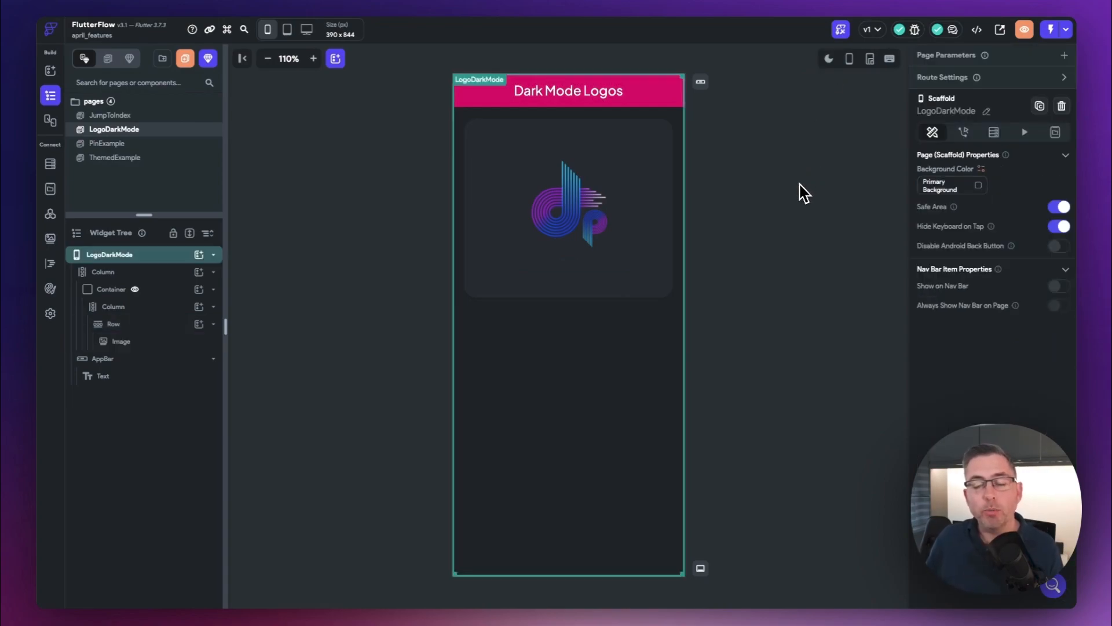
{"action": "mouse_move", "coordinate": [827, 59]}
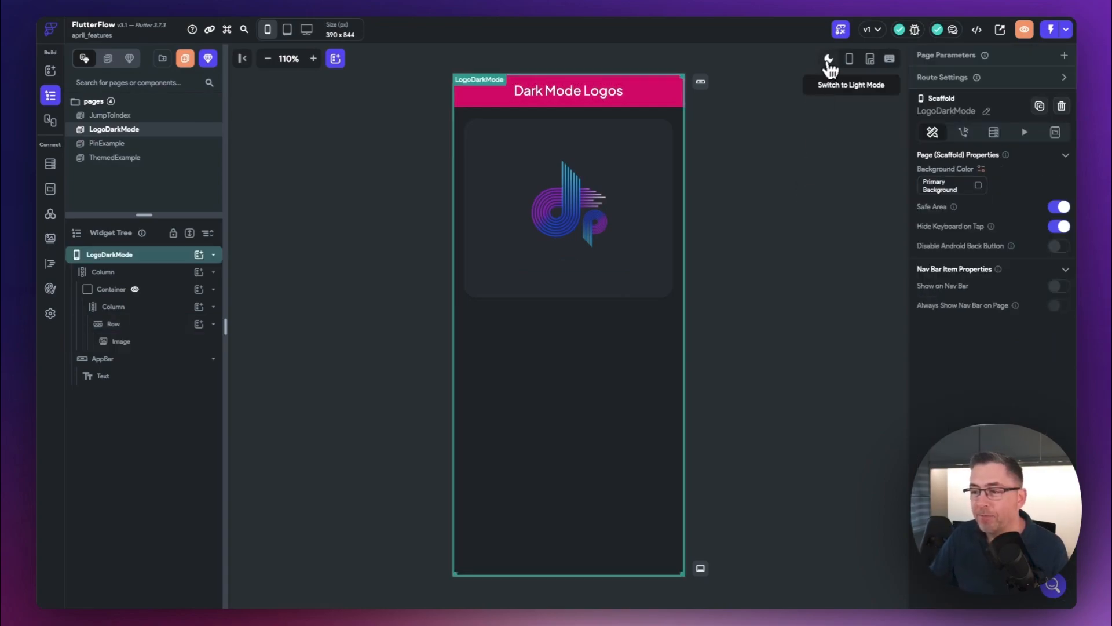
{"action": "left_click", "coordinate": [827, 59]}
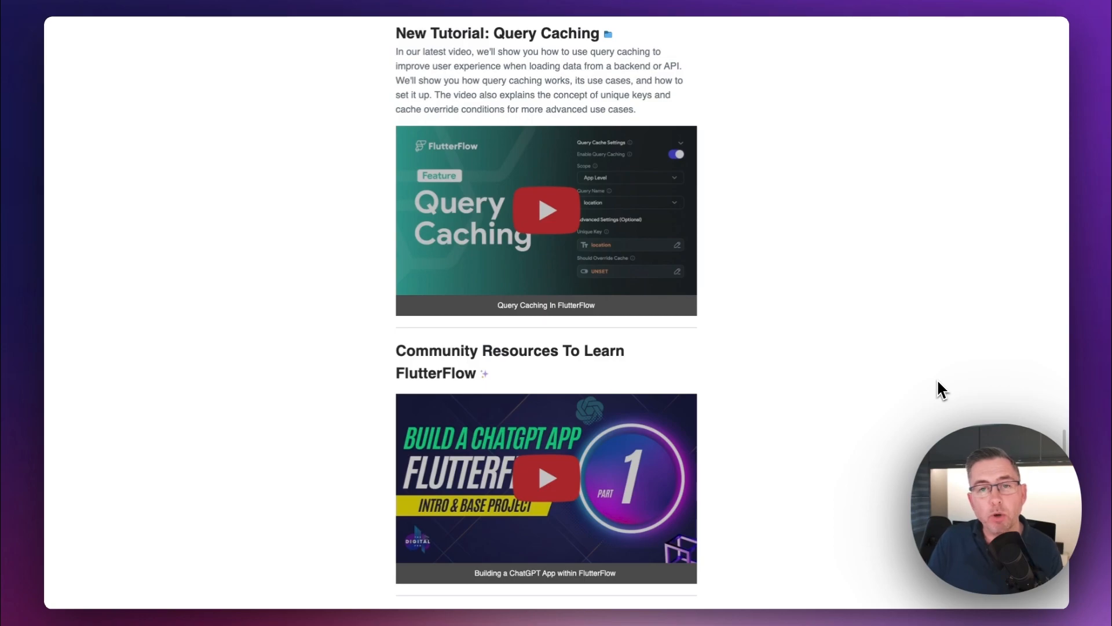
Scroll the newsletter past Community Resources to the New Features We're Working On list
{"action": "scroll", "scroll_direction": "down", "scroll_amount": 3}
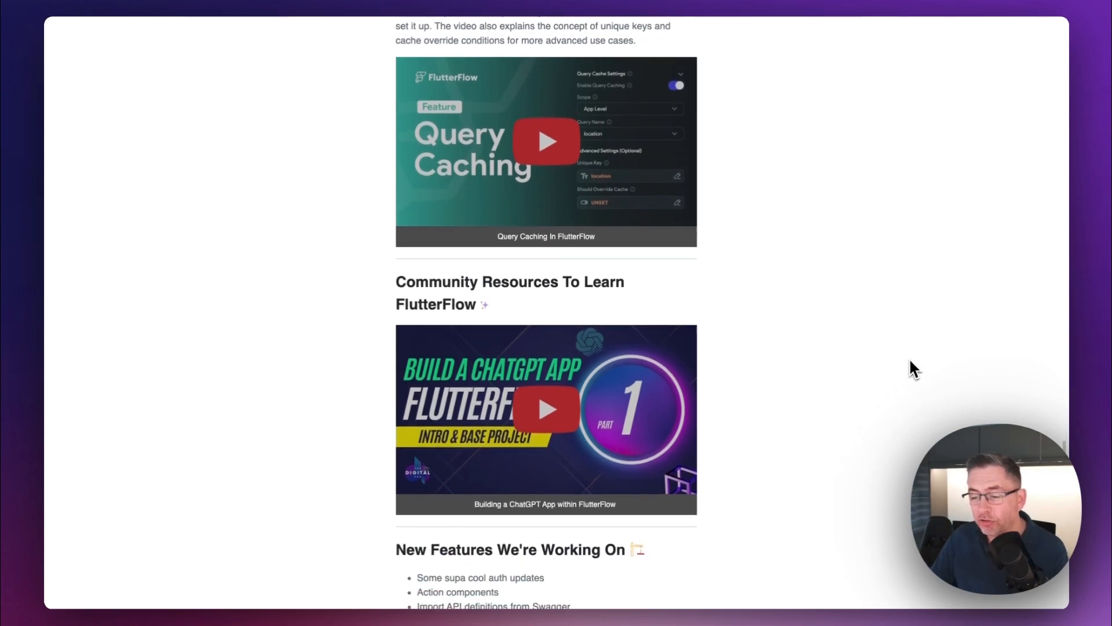
{"action": "scroll", "scroll_direction": "down", "scroll_amount": 3}
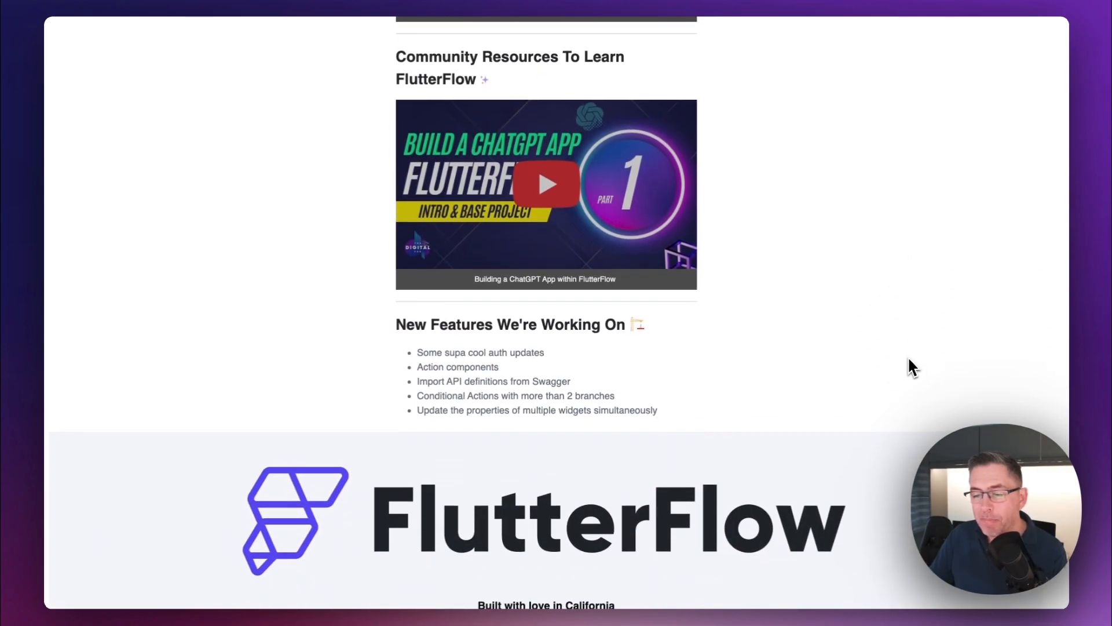